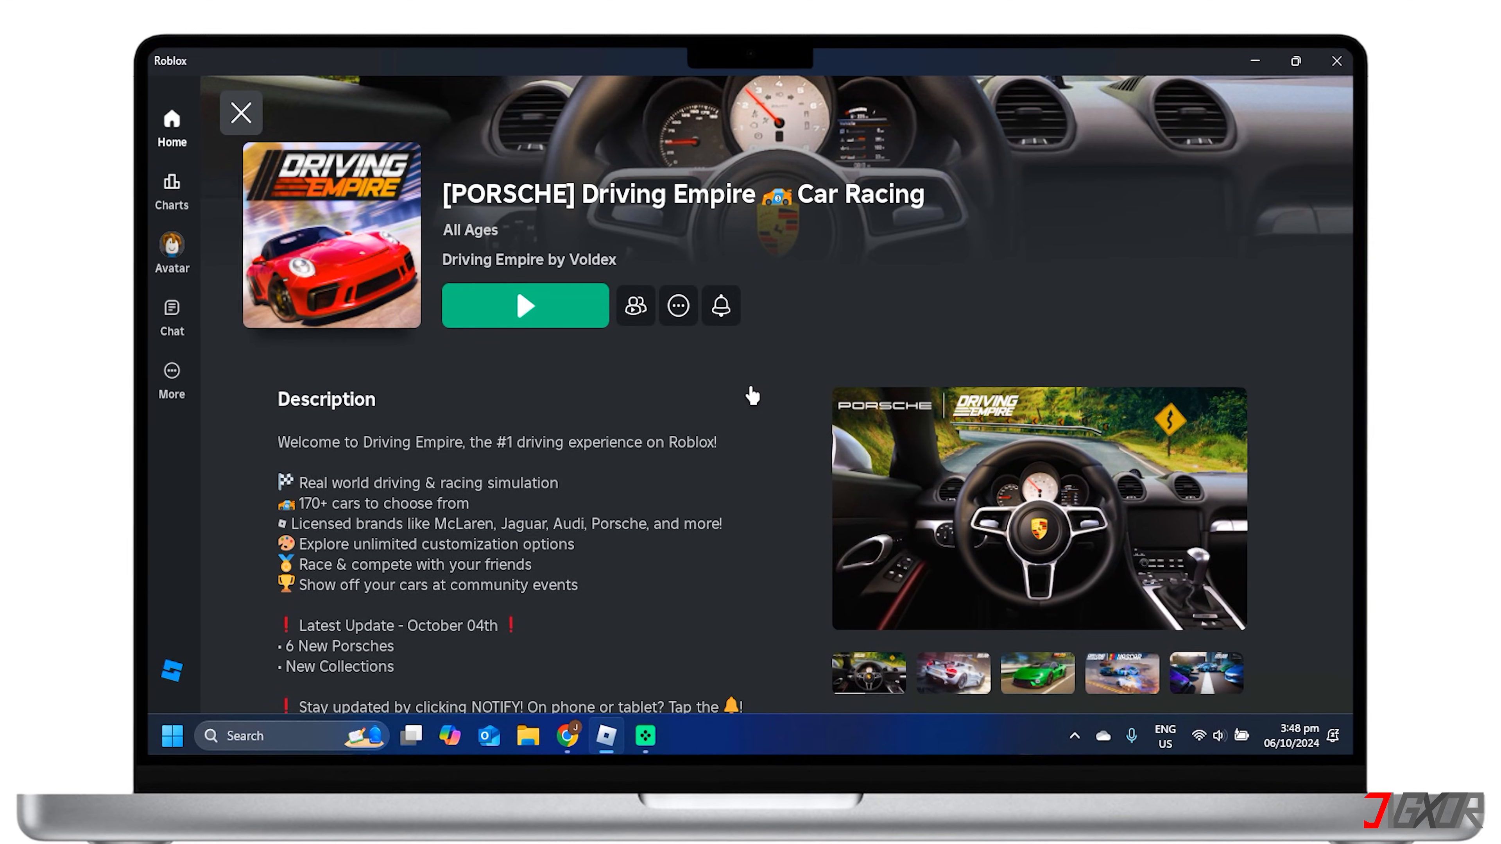
Attempt to launch Driving Empire, which shows as blocked for this account
{"action": "left_click", "coordinate": [524, 306]}
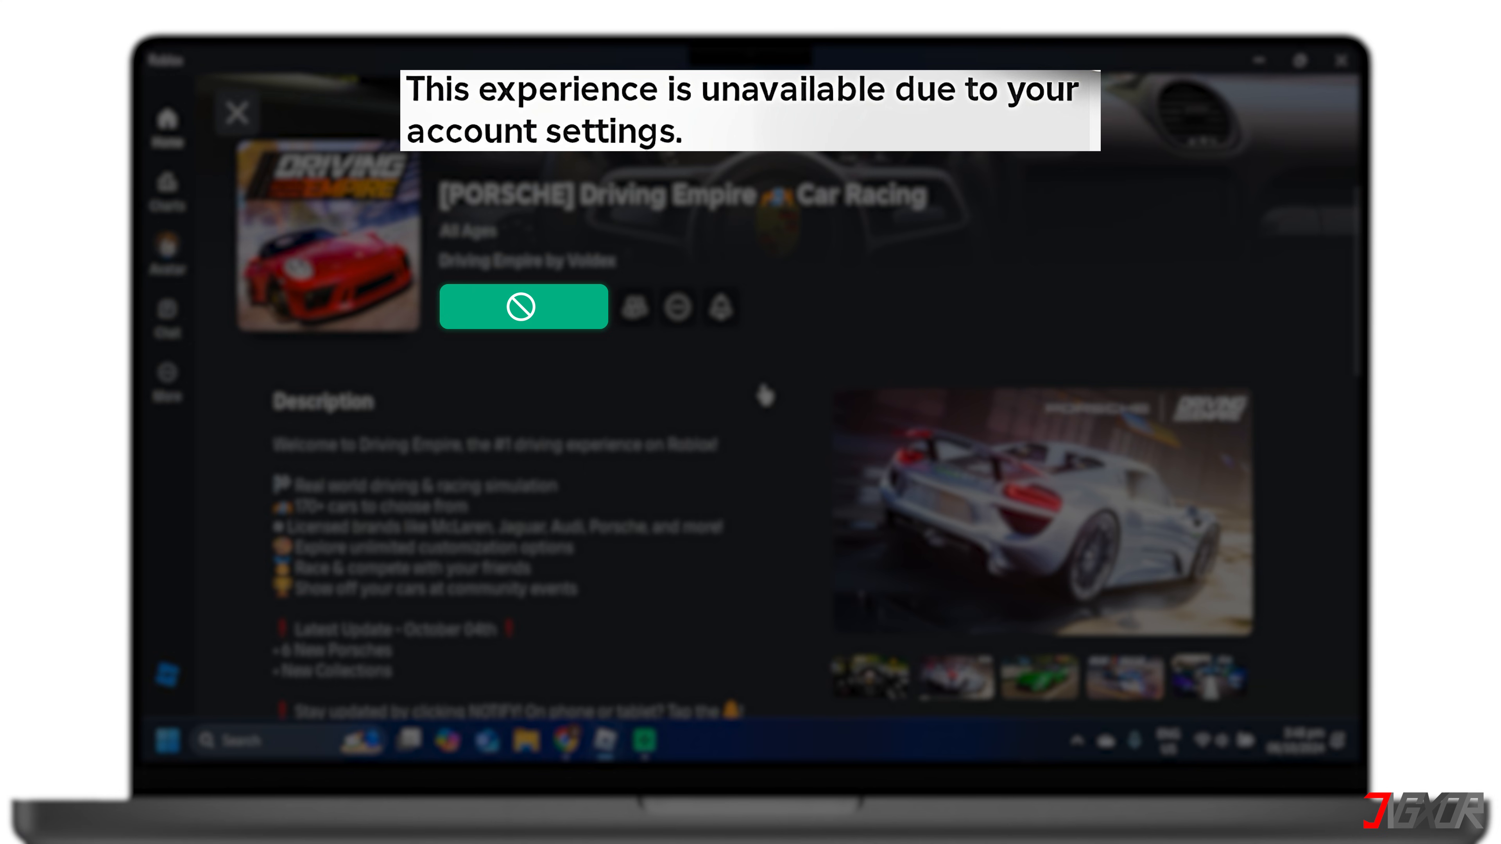
Leave the Driving Empire page and reach Settings via the More options page
{"action": "left_click", "coordinate": [236, 113]}
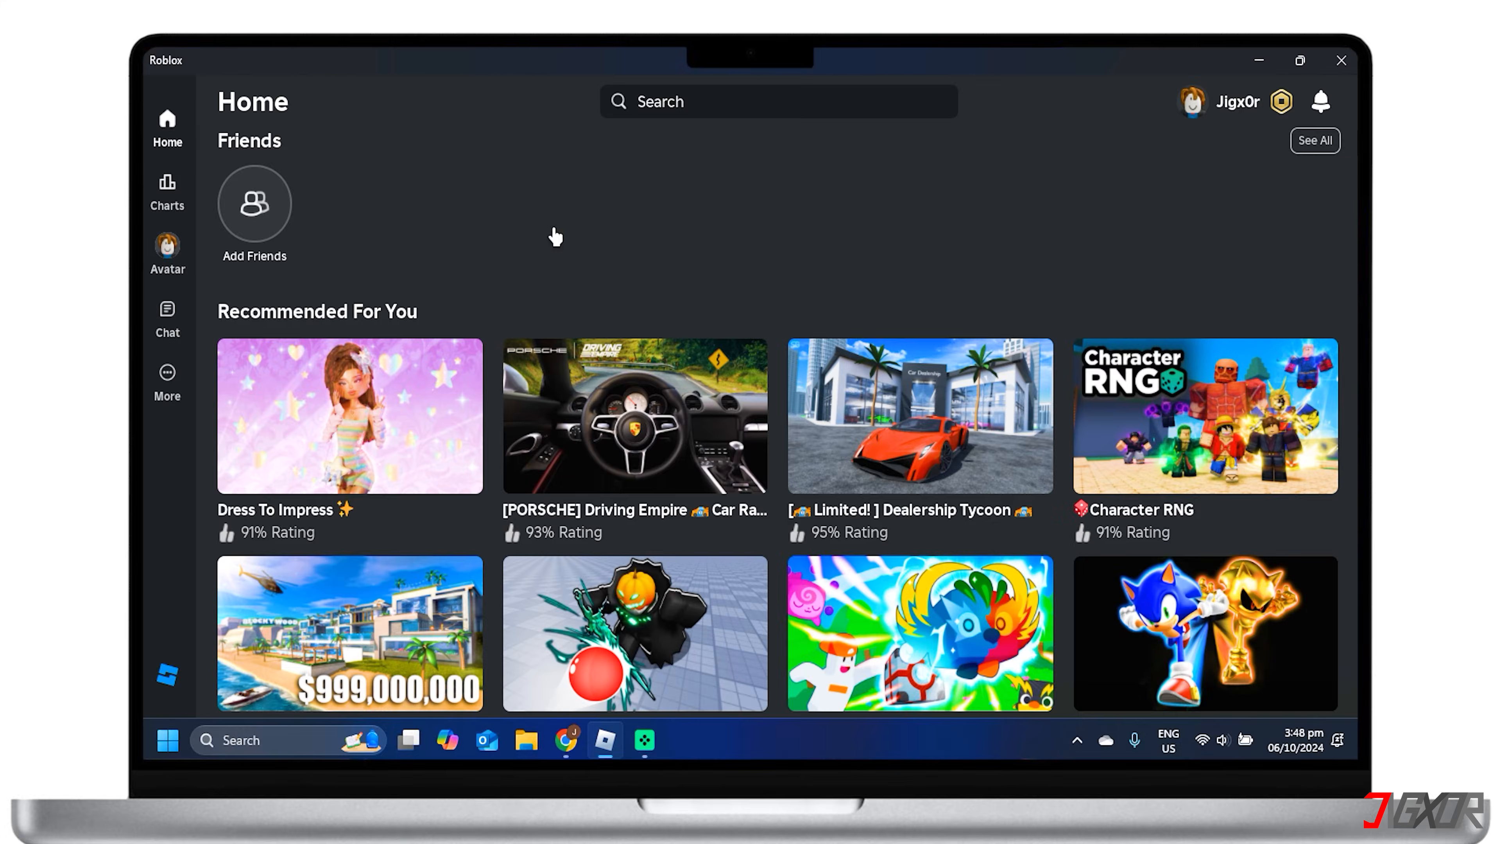
{"action": "left_click", "coordinate": [167, 380]}
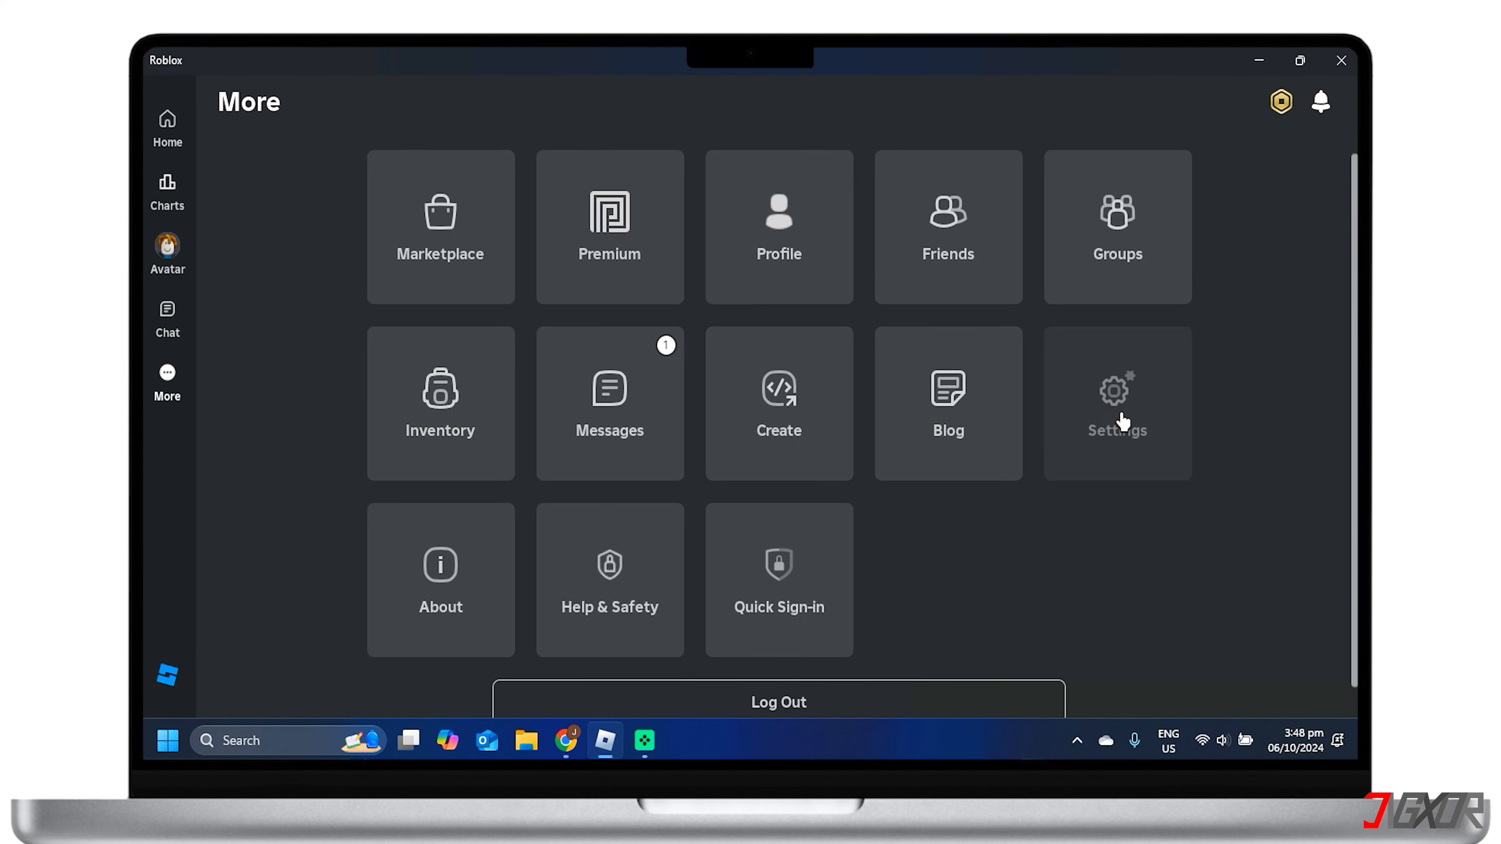
{"action": "left_click", "coordinate": [1116, 402]}
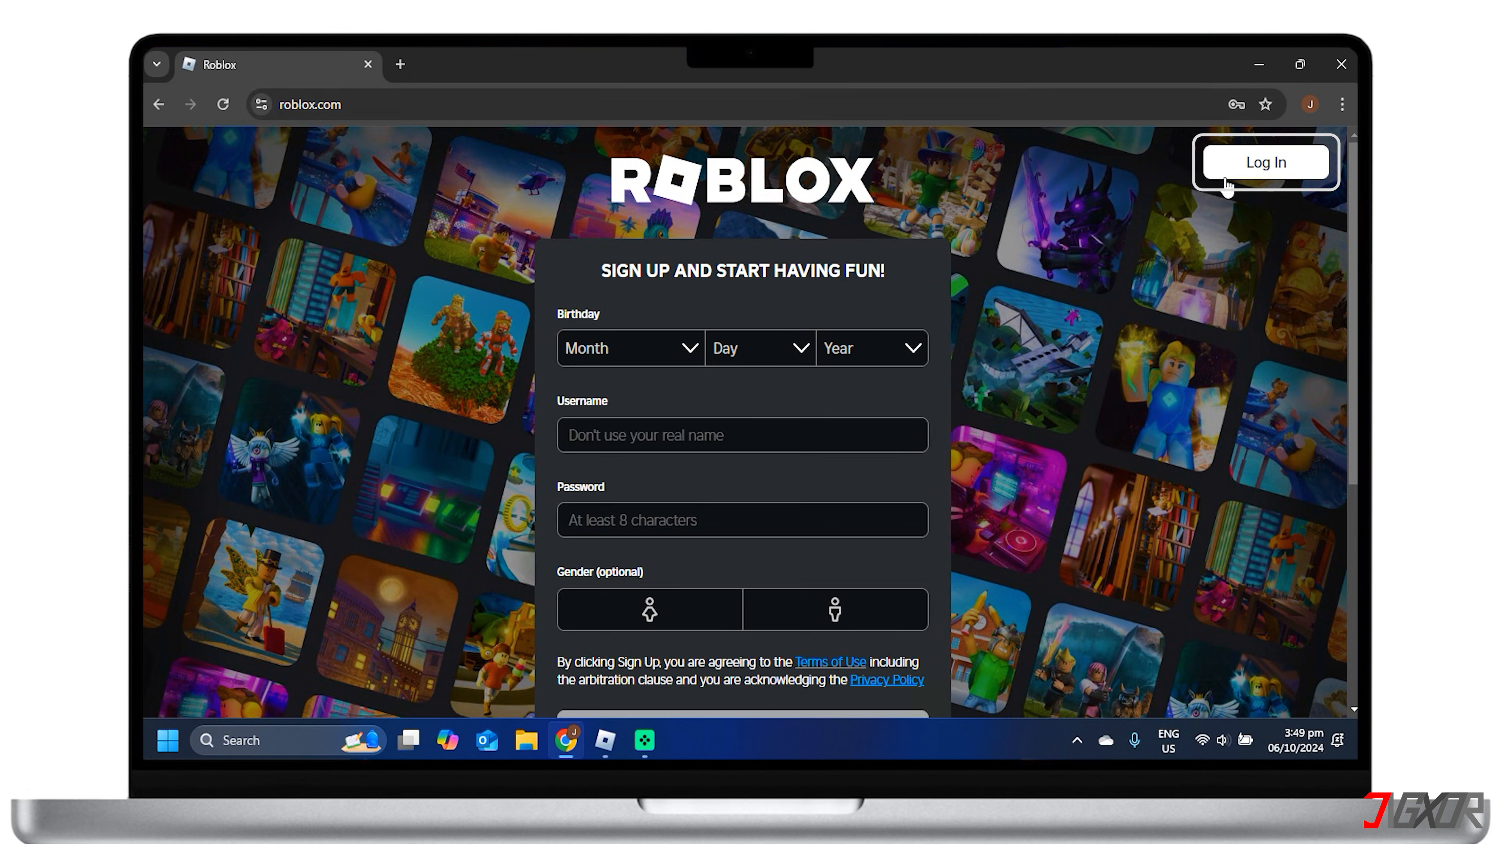
Log in on roblox.com and reach the account Settings page showing Account Info
{"action": "left_click", "coordinate": [1263, 162]}
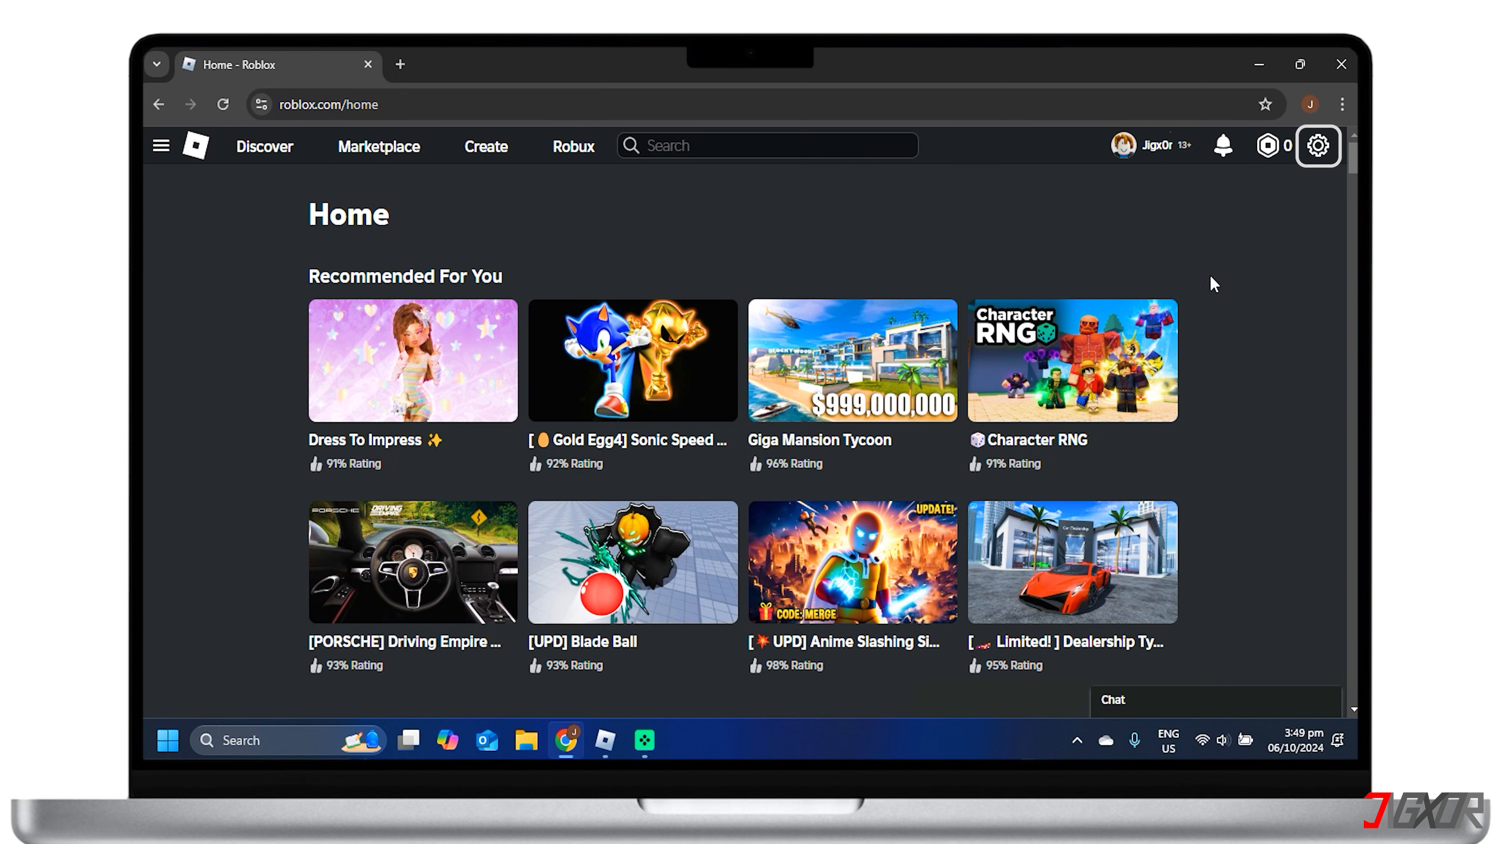
{"action": "left_click", "coordinate": [1318, 146]}
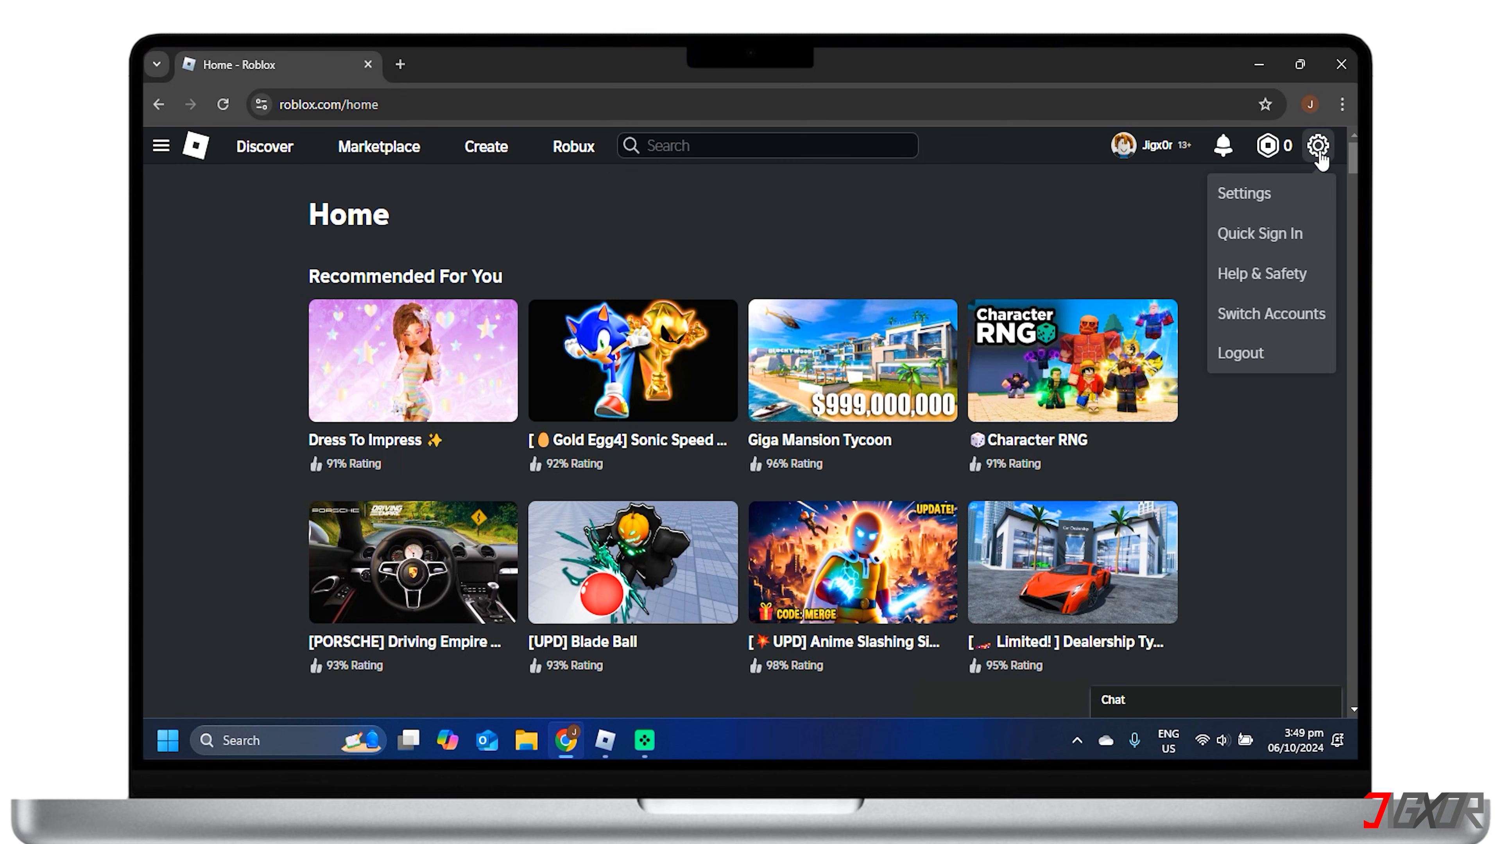
{"action": "left_click", "coordinate": [1244, 192]}
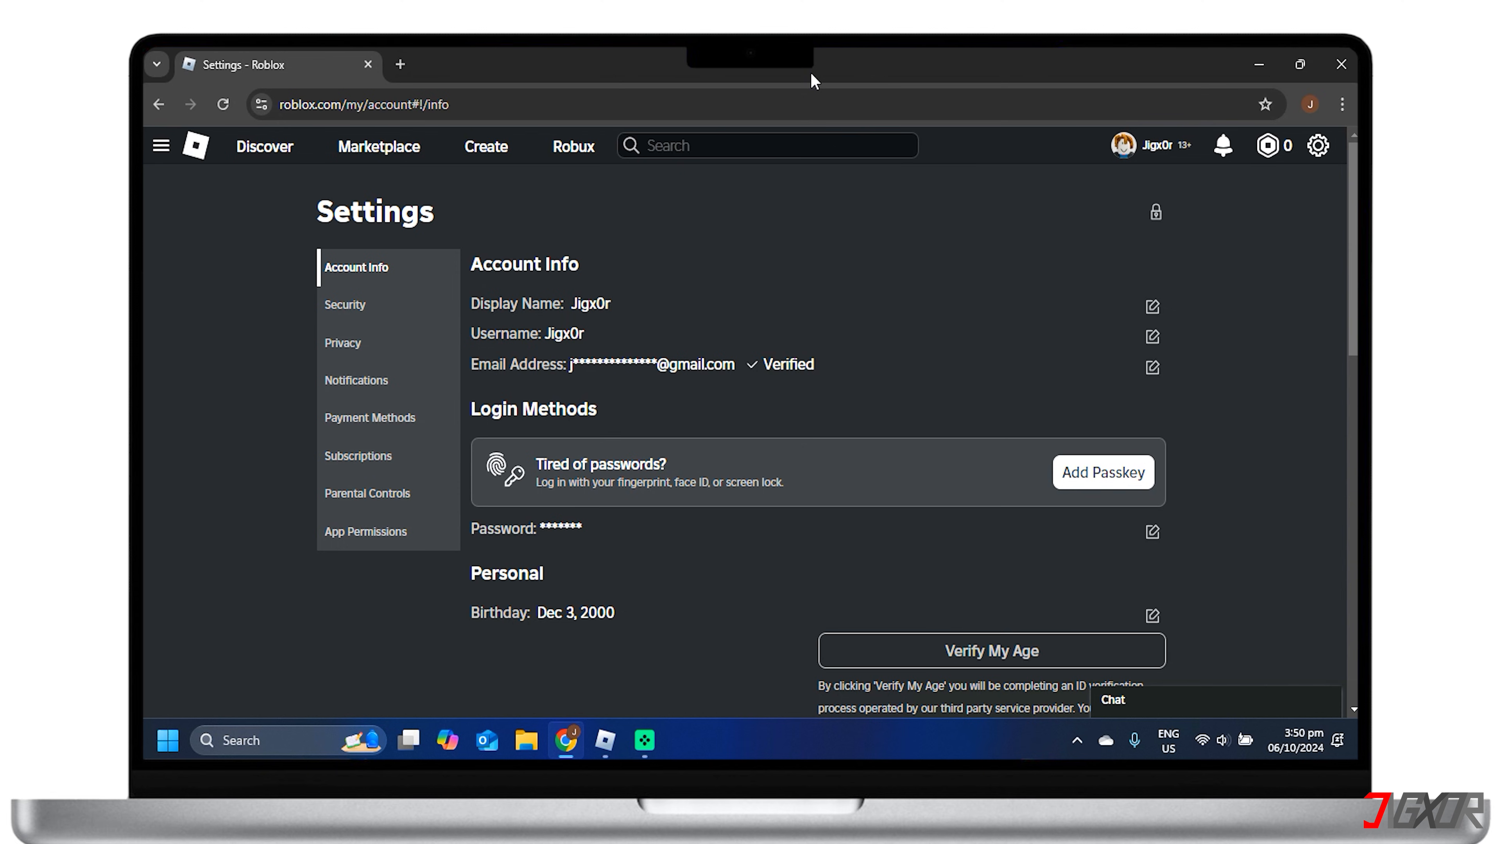
Unlock Privacy settings with the account PIN and disable Account Restrictions
{"action": "left_click", "coordinate": [342, 343]}
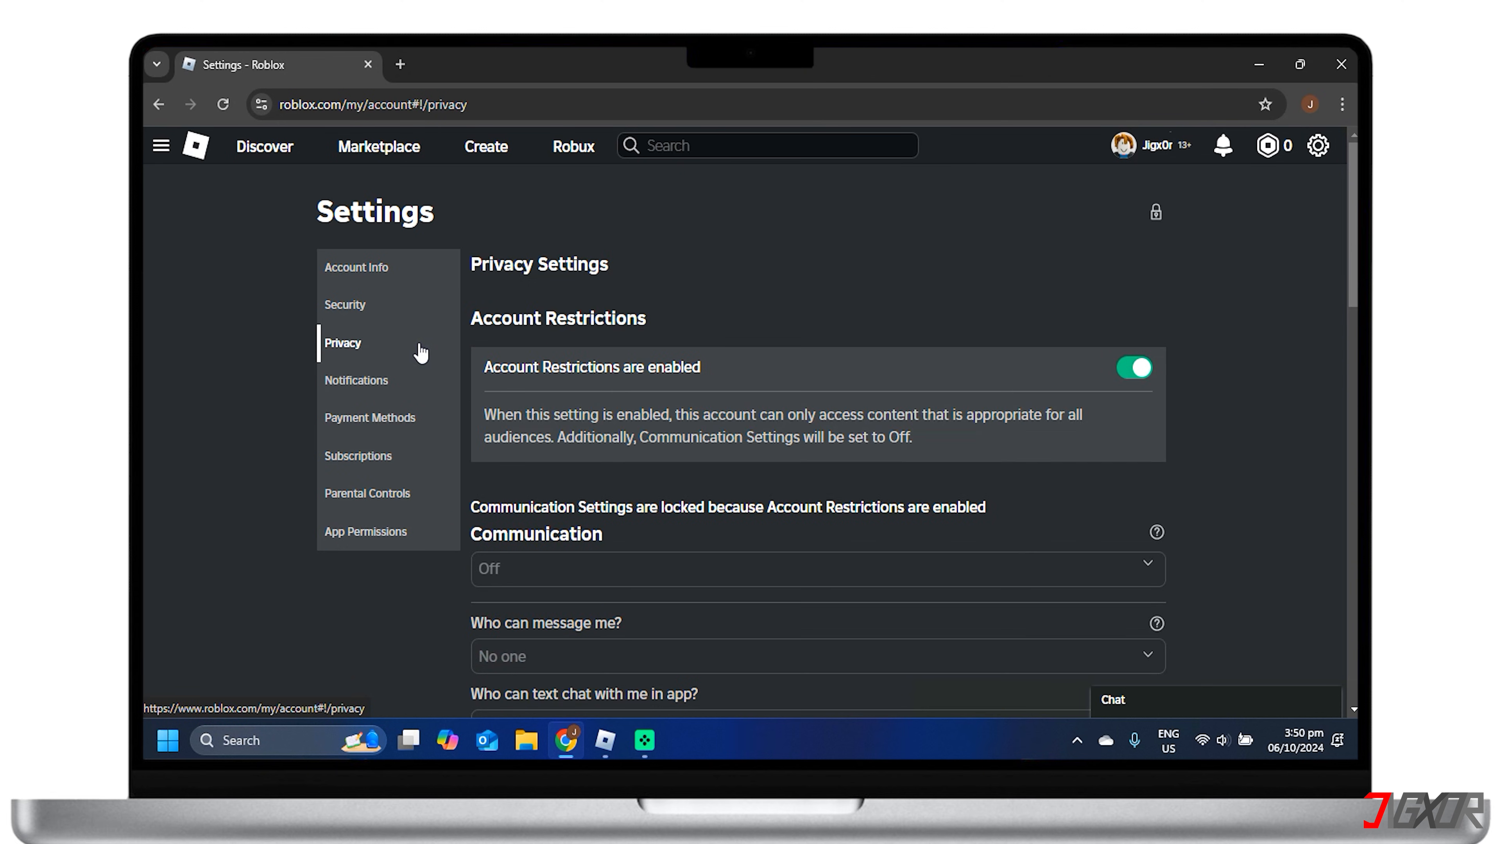
{"action": "left_click", "coordinate": [1156, 212]}
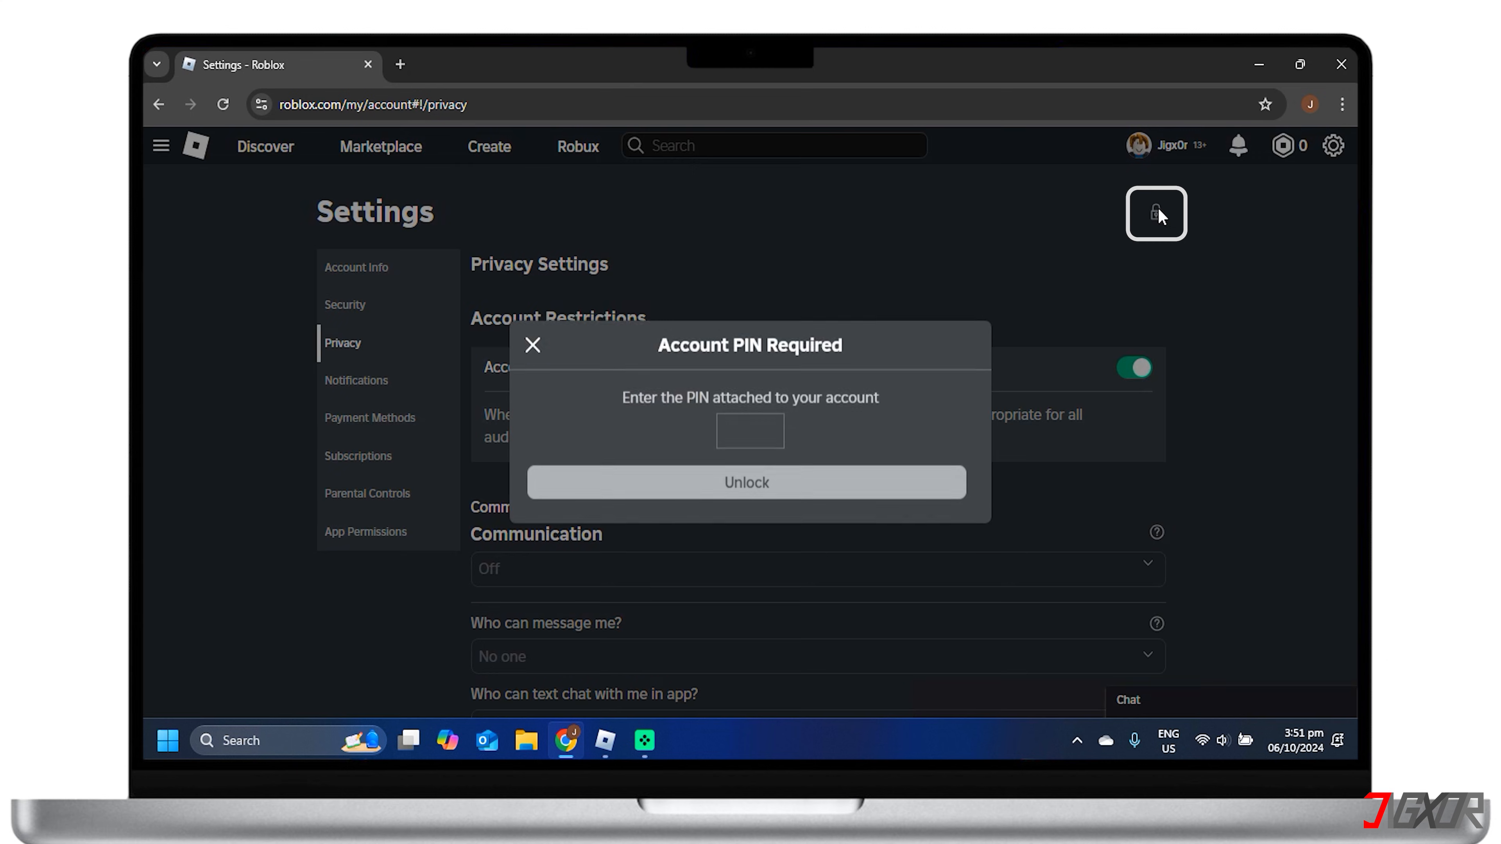
{"action": "left_click", "coordinate": [750, 431]}
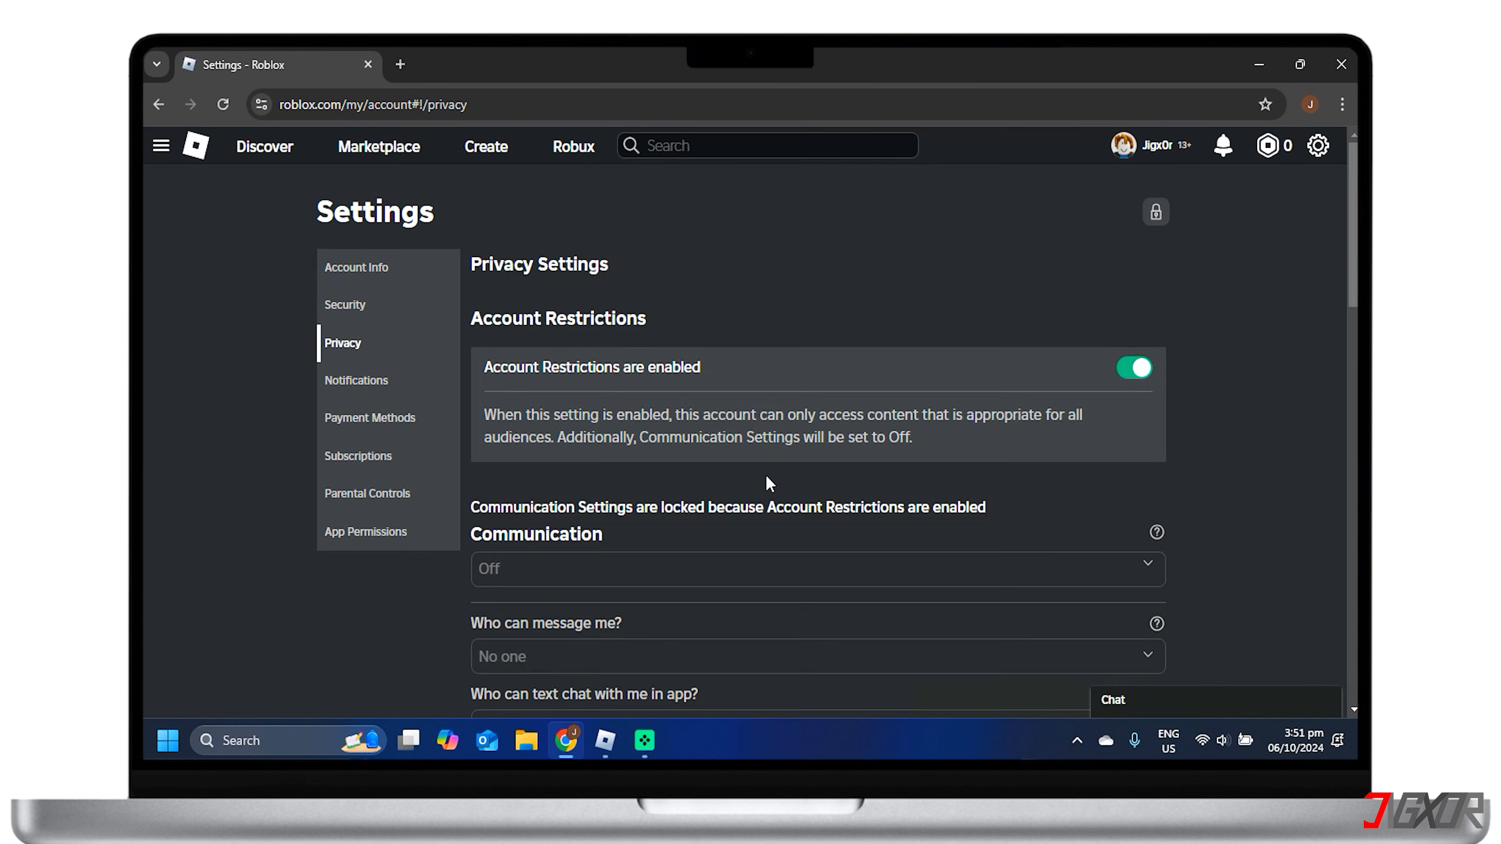
{"action": "scroll", "scroll_direction": "down", "scroll_amount": 3}
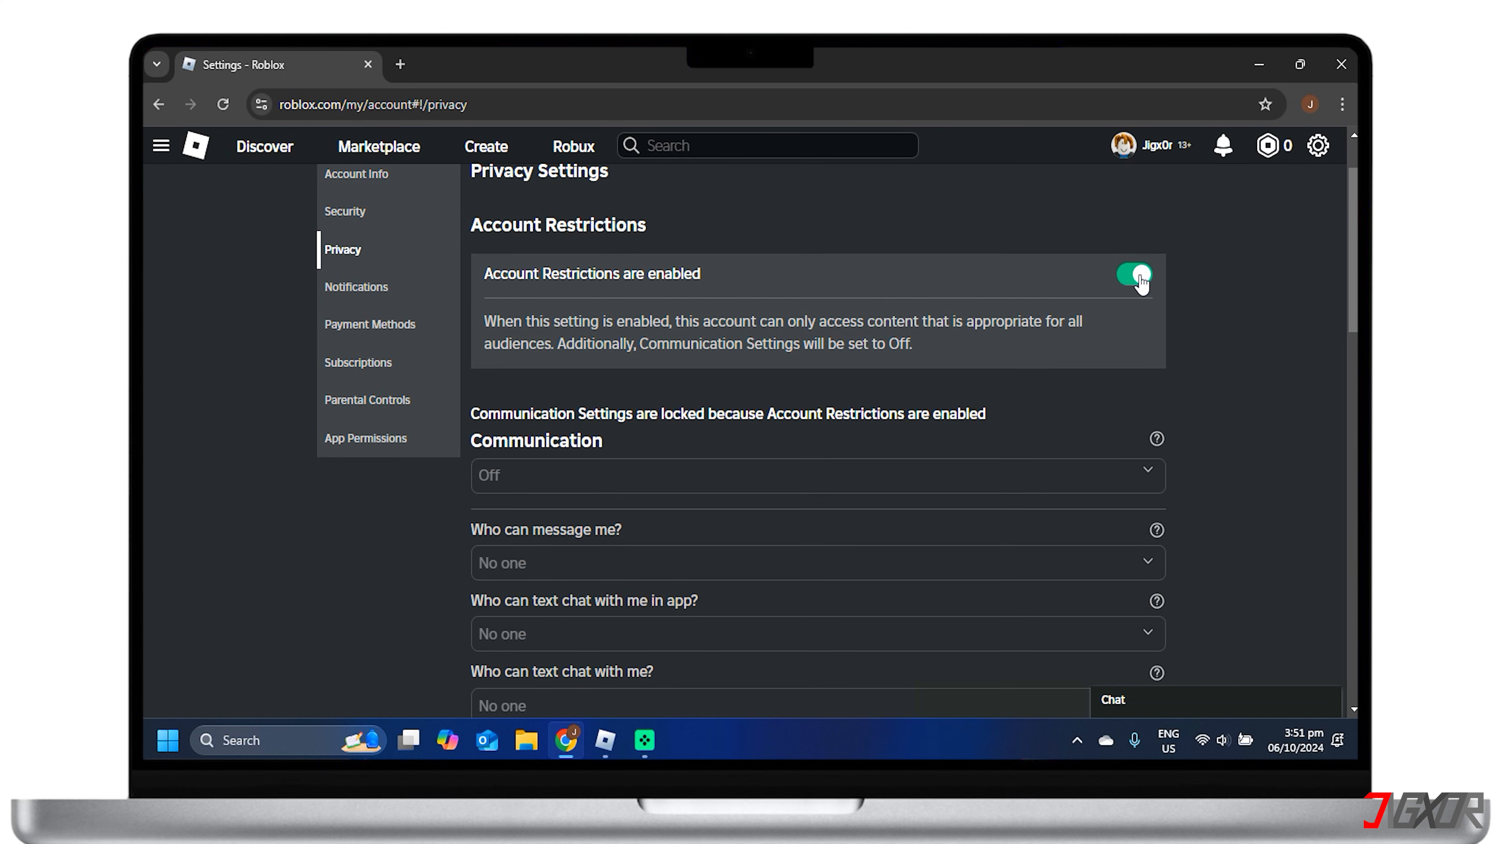
{"action": "left_click", "coordinate": [1134, 276]}
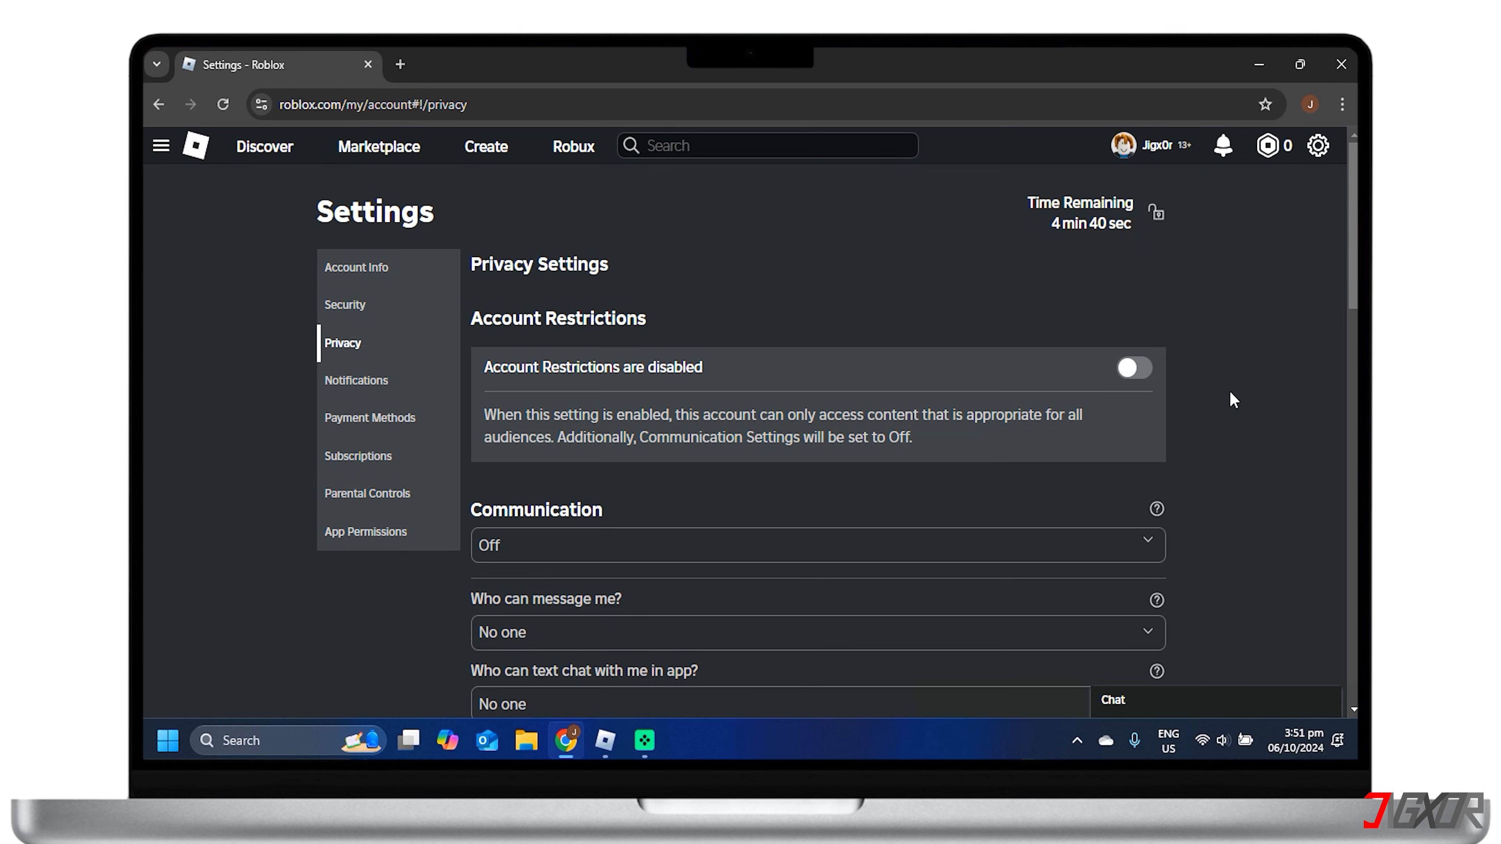
Set Communication to Custom: messages Everyone, in-app text chat Friends, text chat Everyone
{"action": "scroll", "scroll_direction": "down", "scroll_amount": 3}
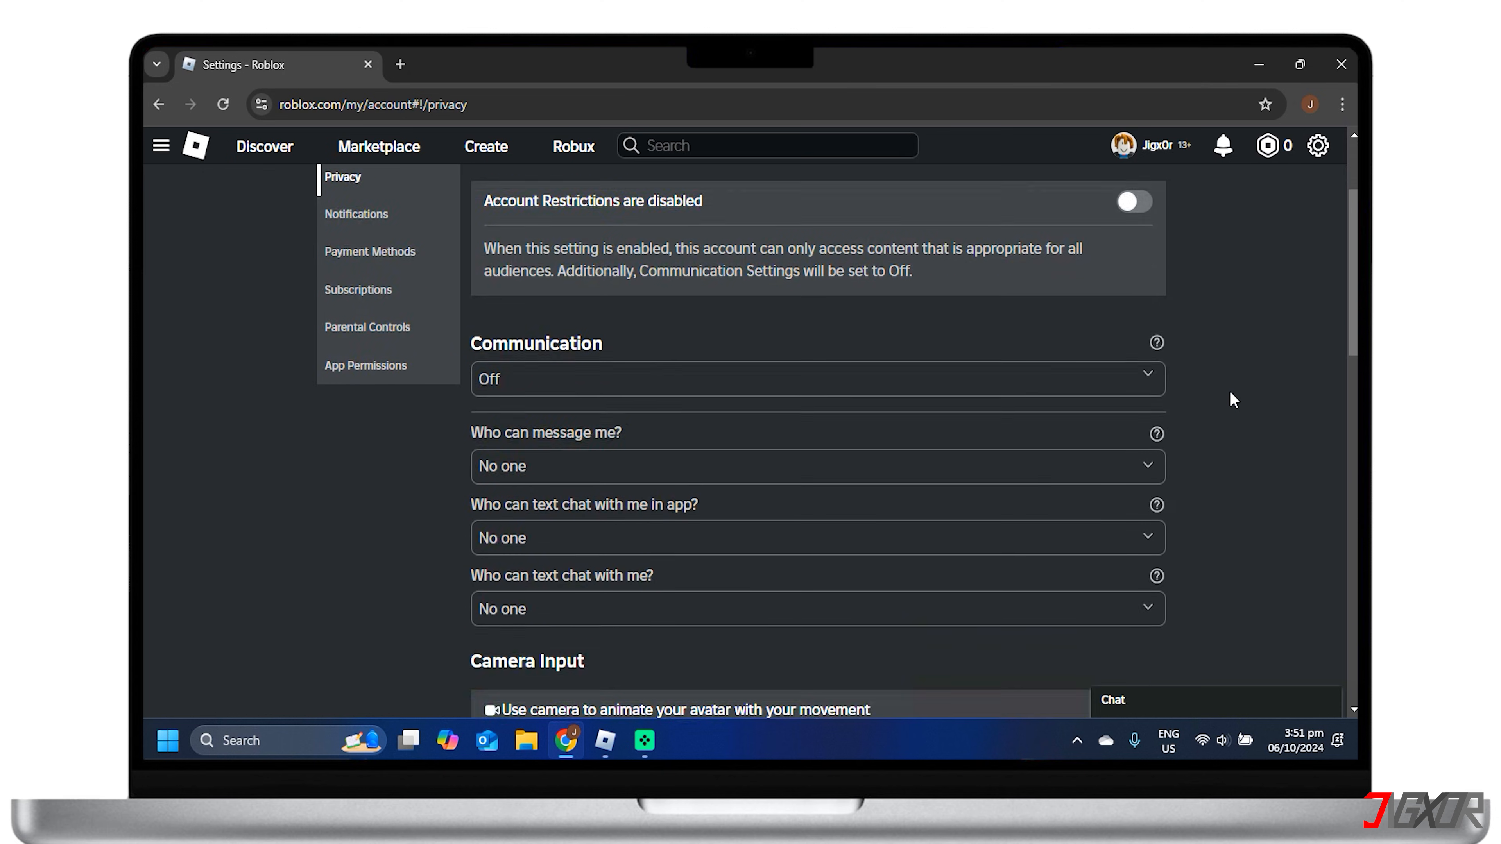
{"action": "left_click", "coordinate": [818, 351]}
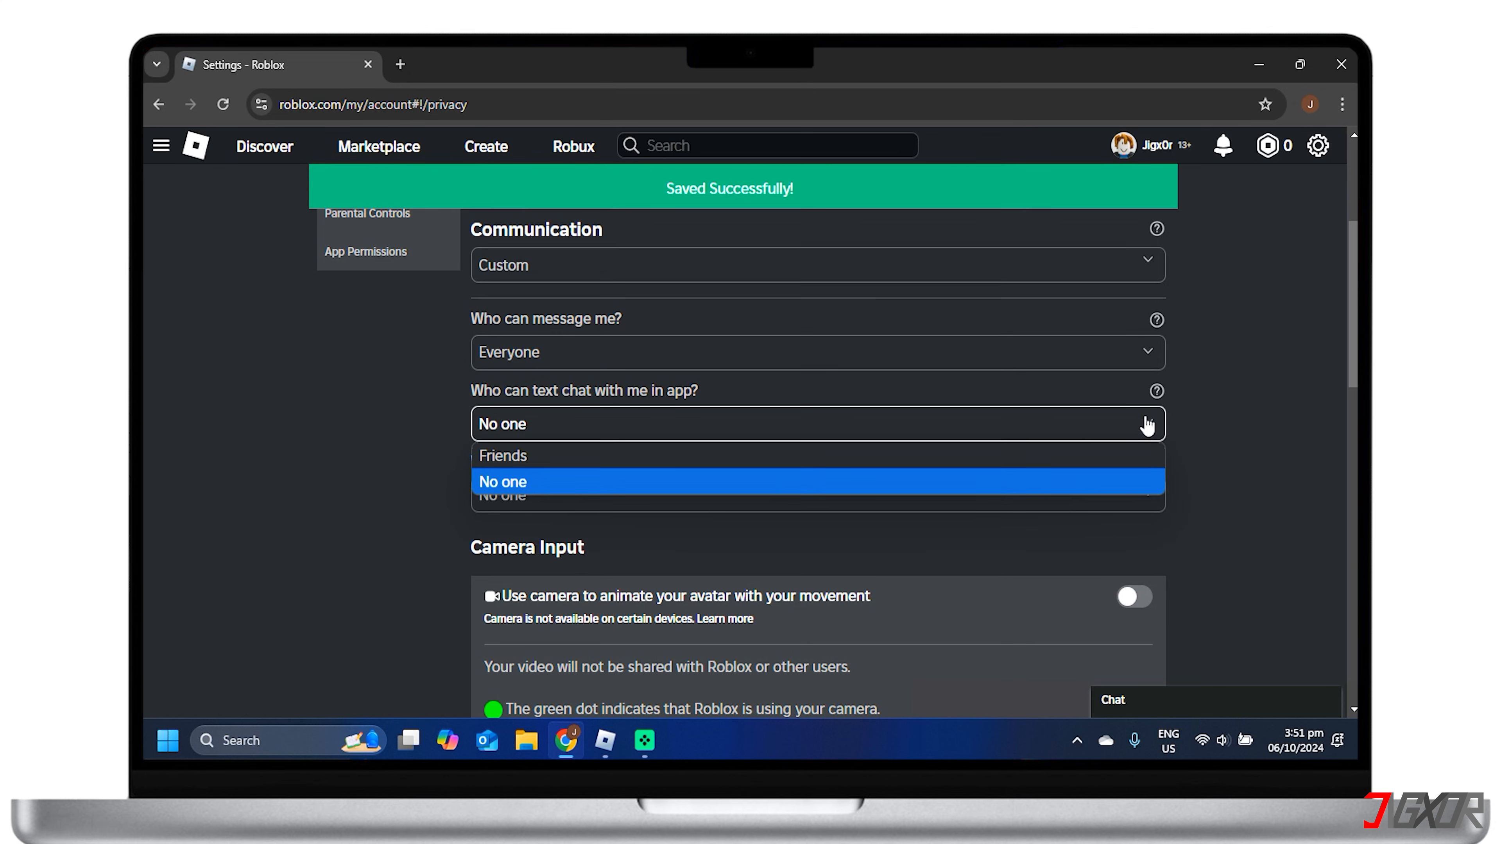
{"action": "mouse_move", "coordinate": [1099, 460]}
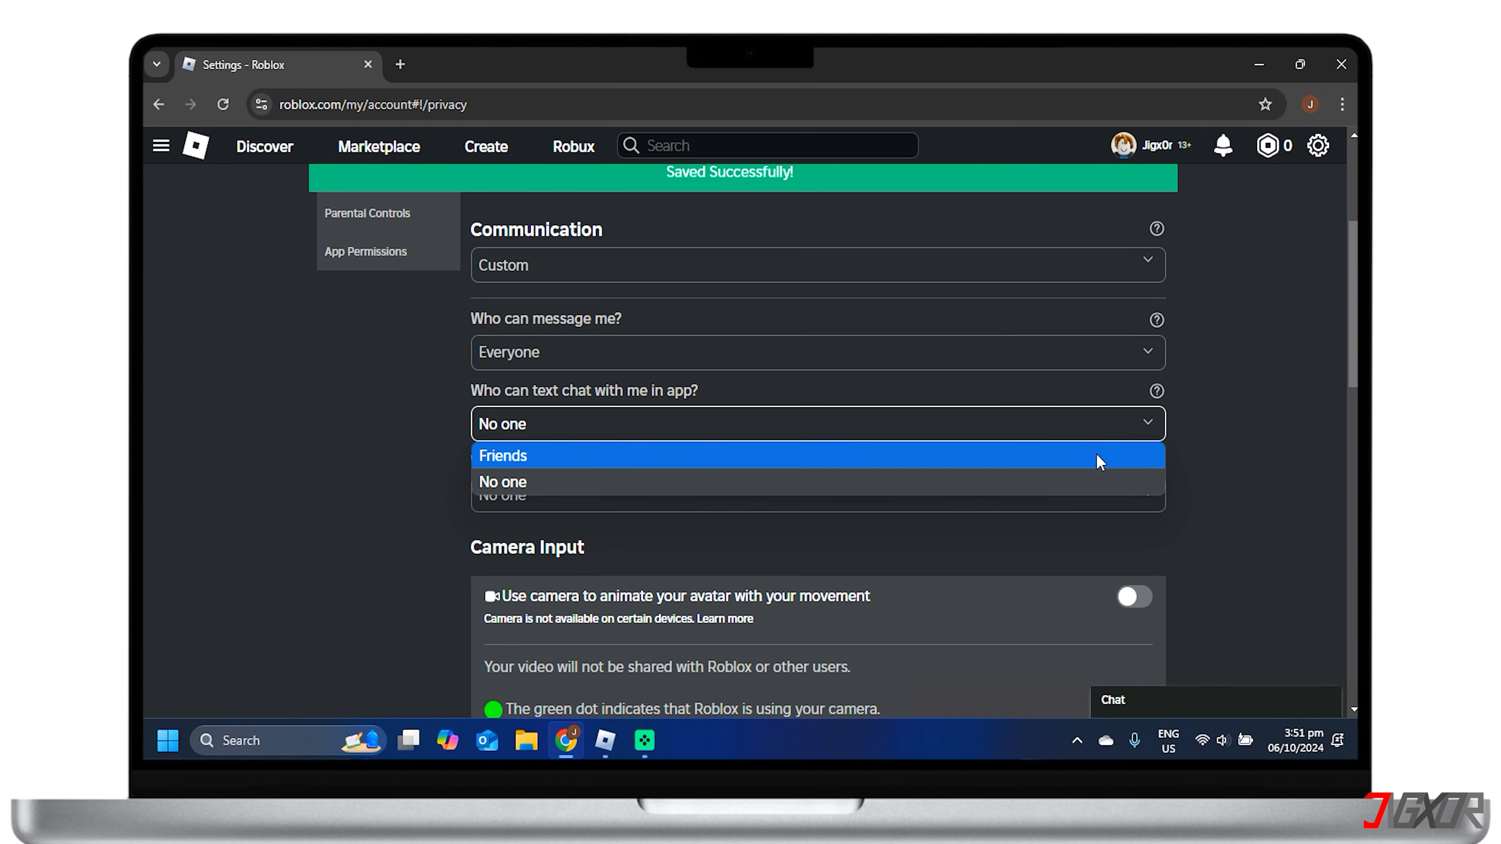
{"action": "left_click", "coordinate": [502, 455]}
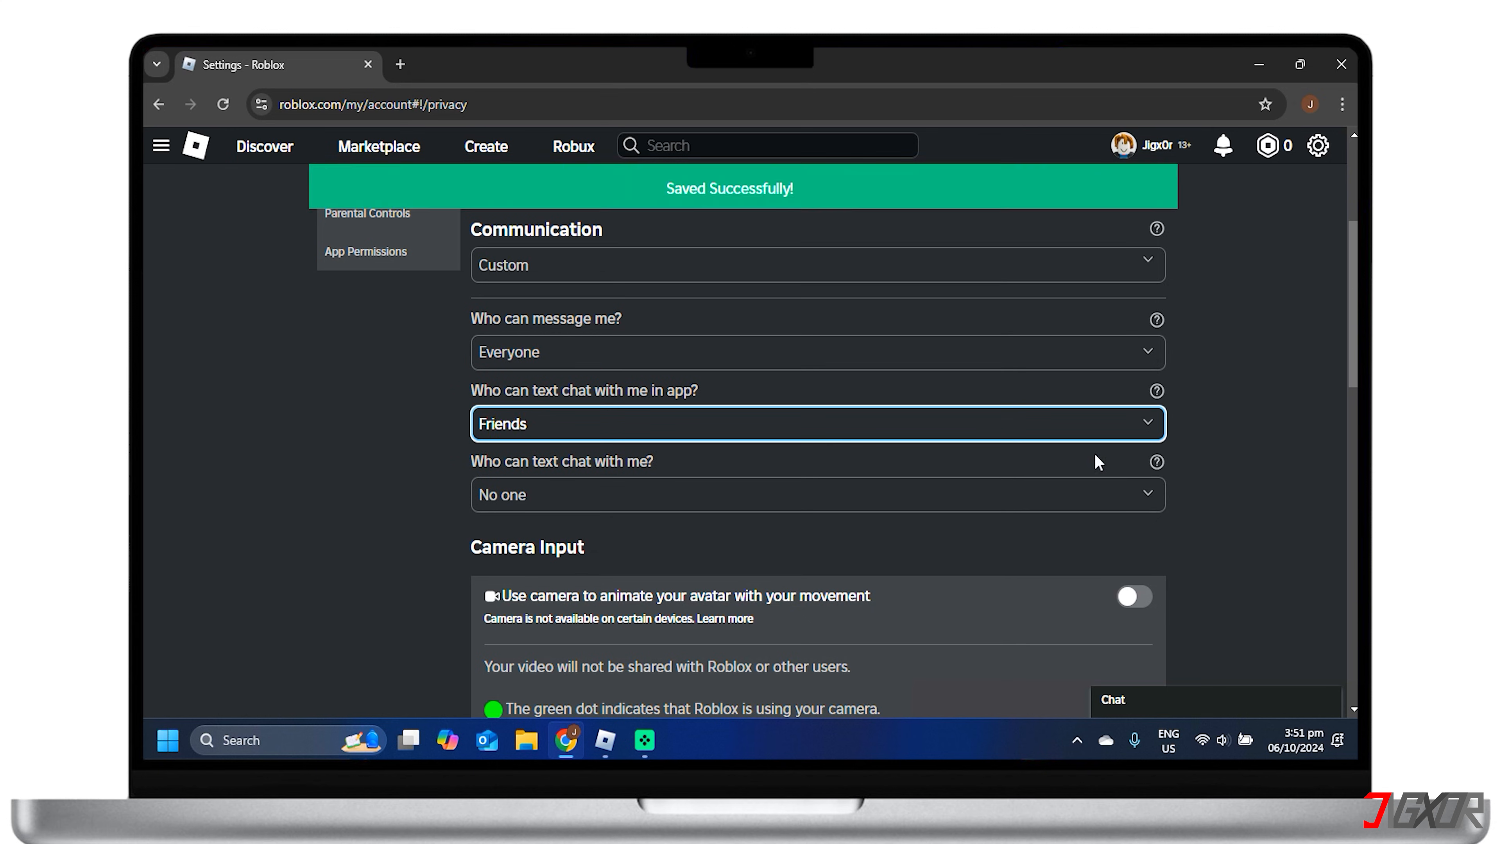
{"action": "left_click", "coordinate": [816, 495]}
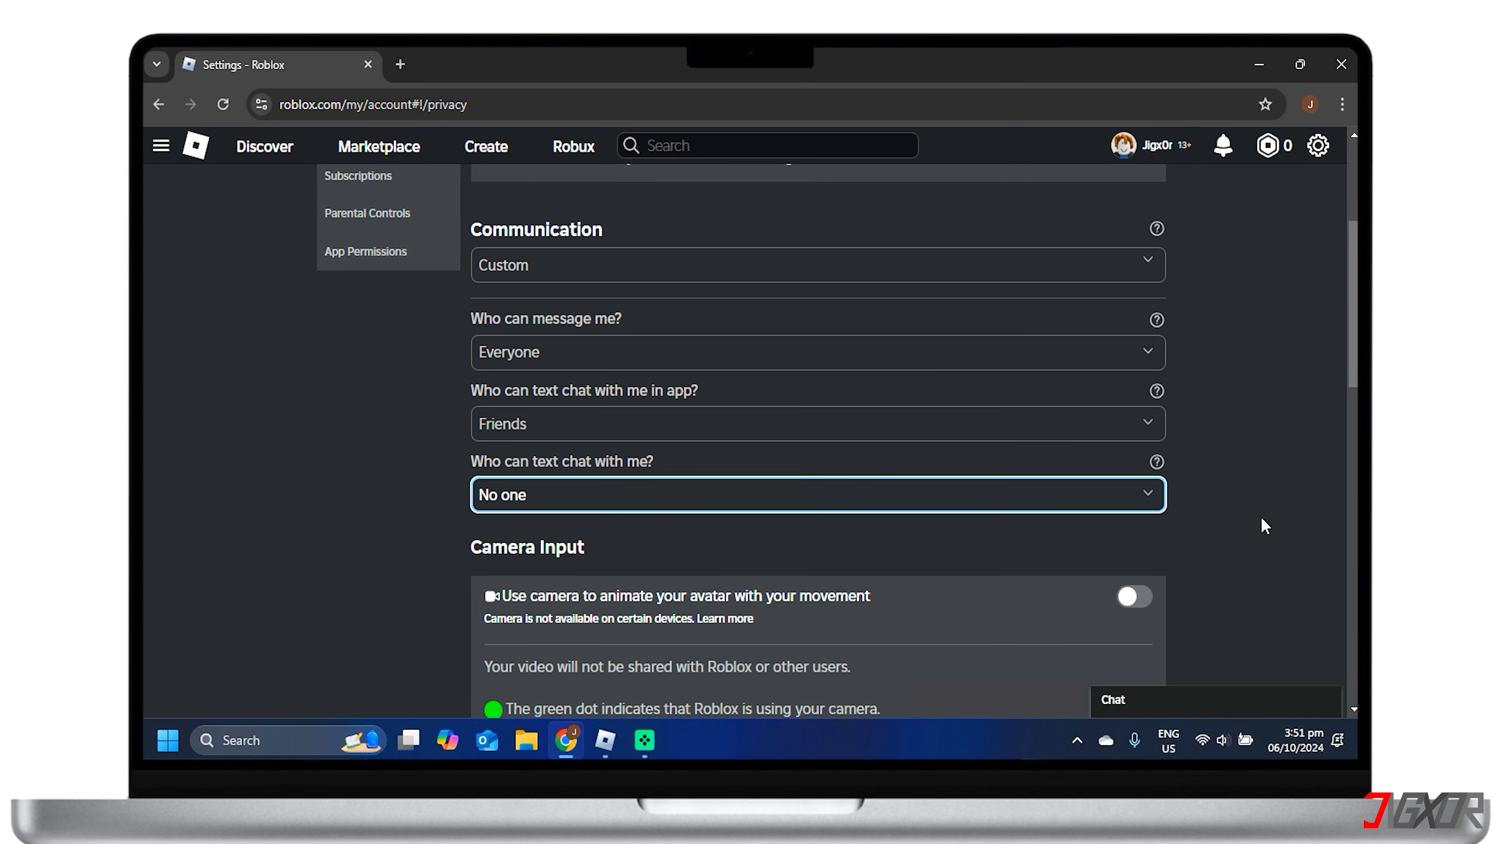
{"action": "left_click", "coordinate": [816, 495]}
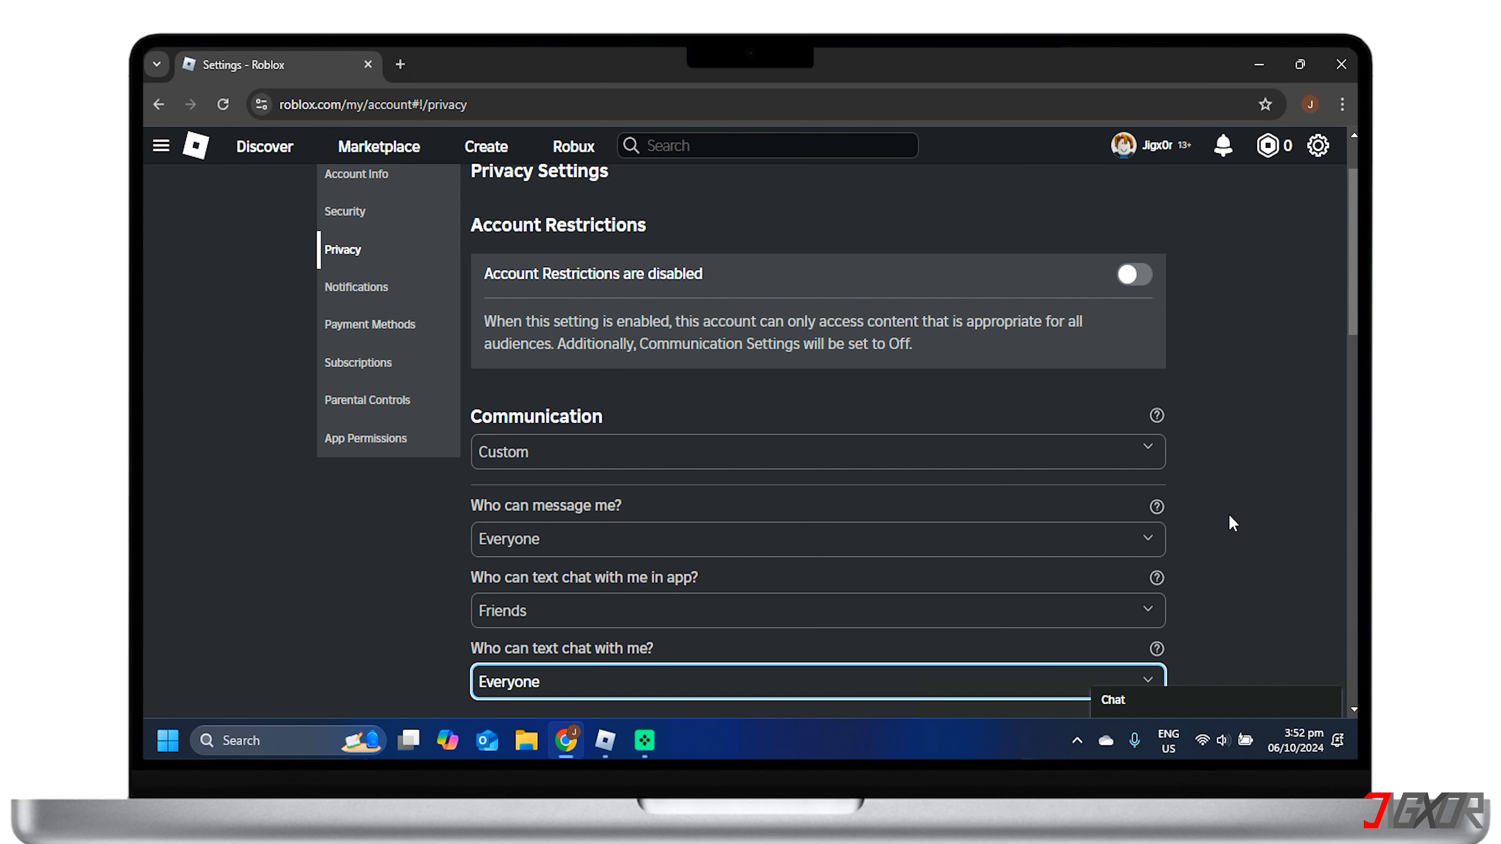
{"action": "left_click", "coordinate": [367, 399]}
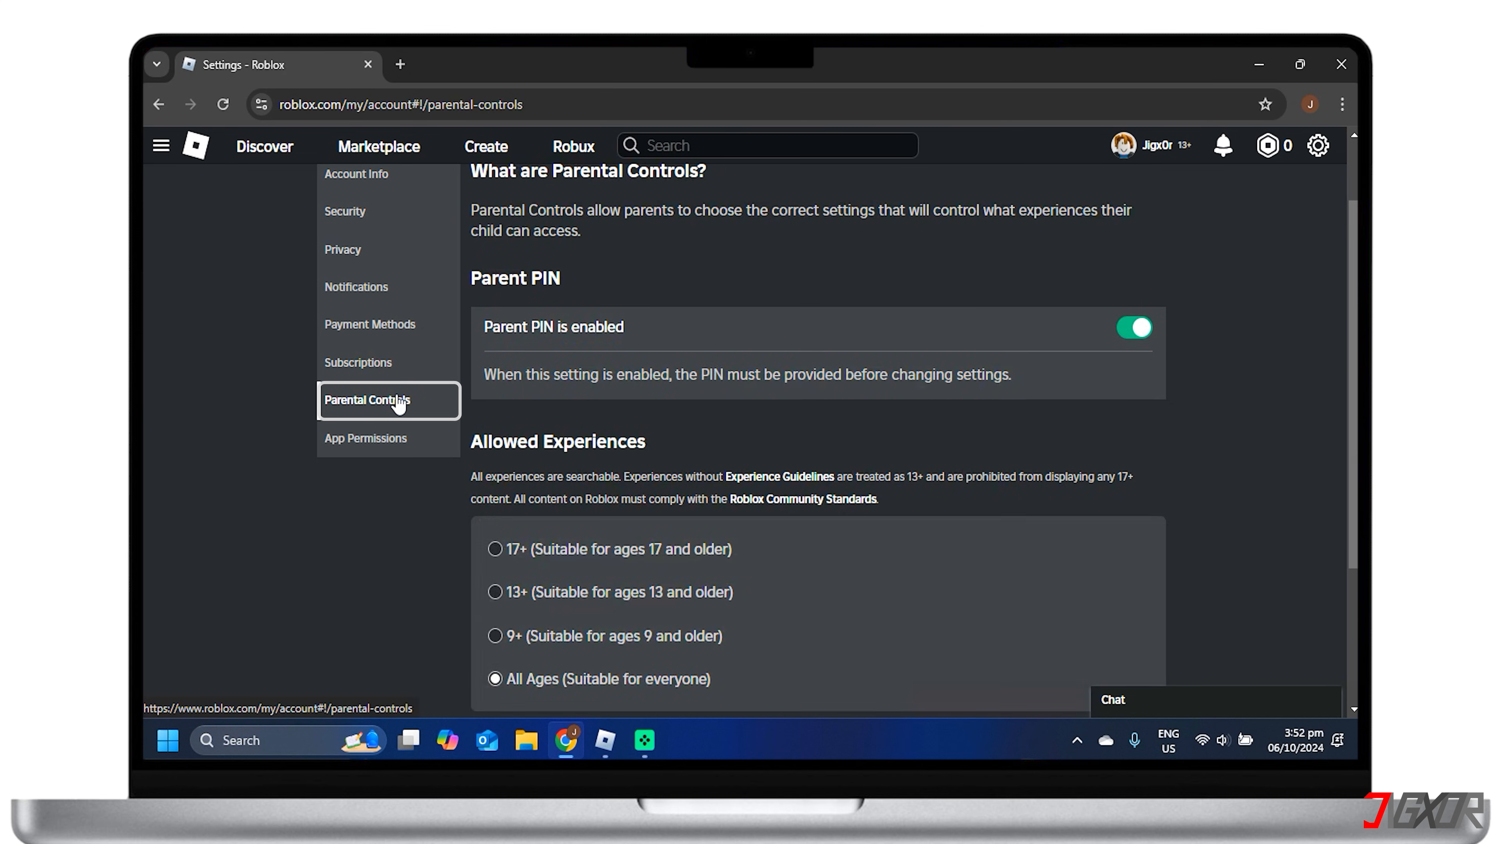
{"action": "mouse_move", "coordinate": [1105, 429]}
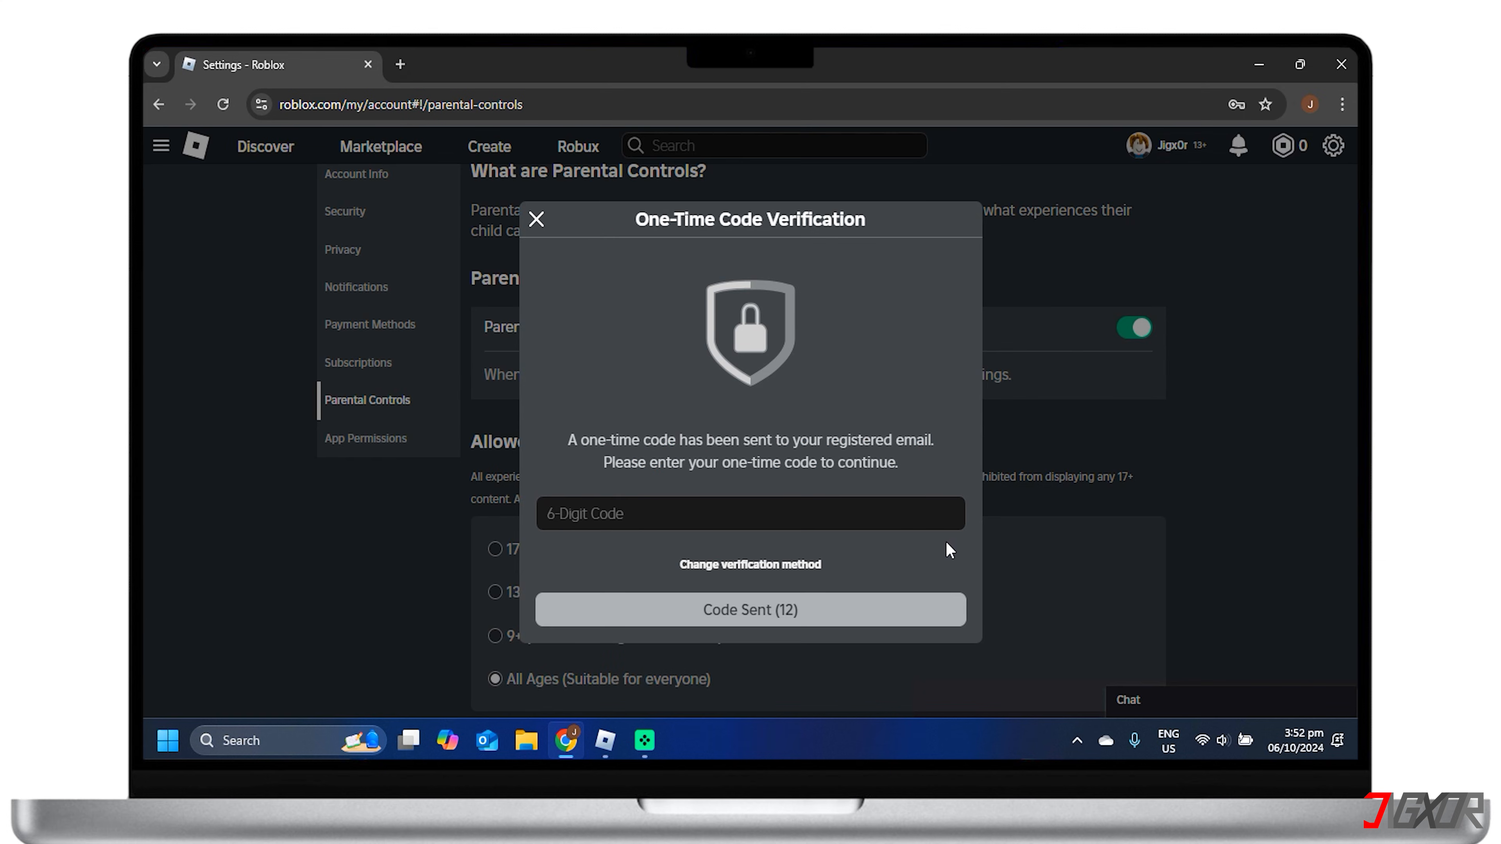
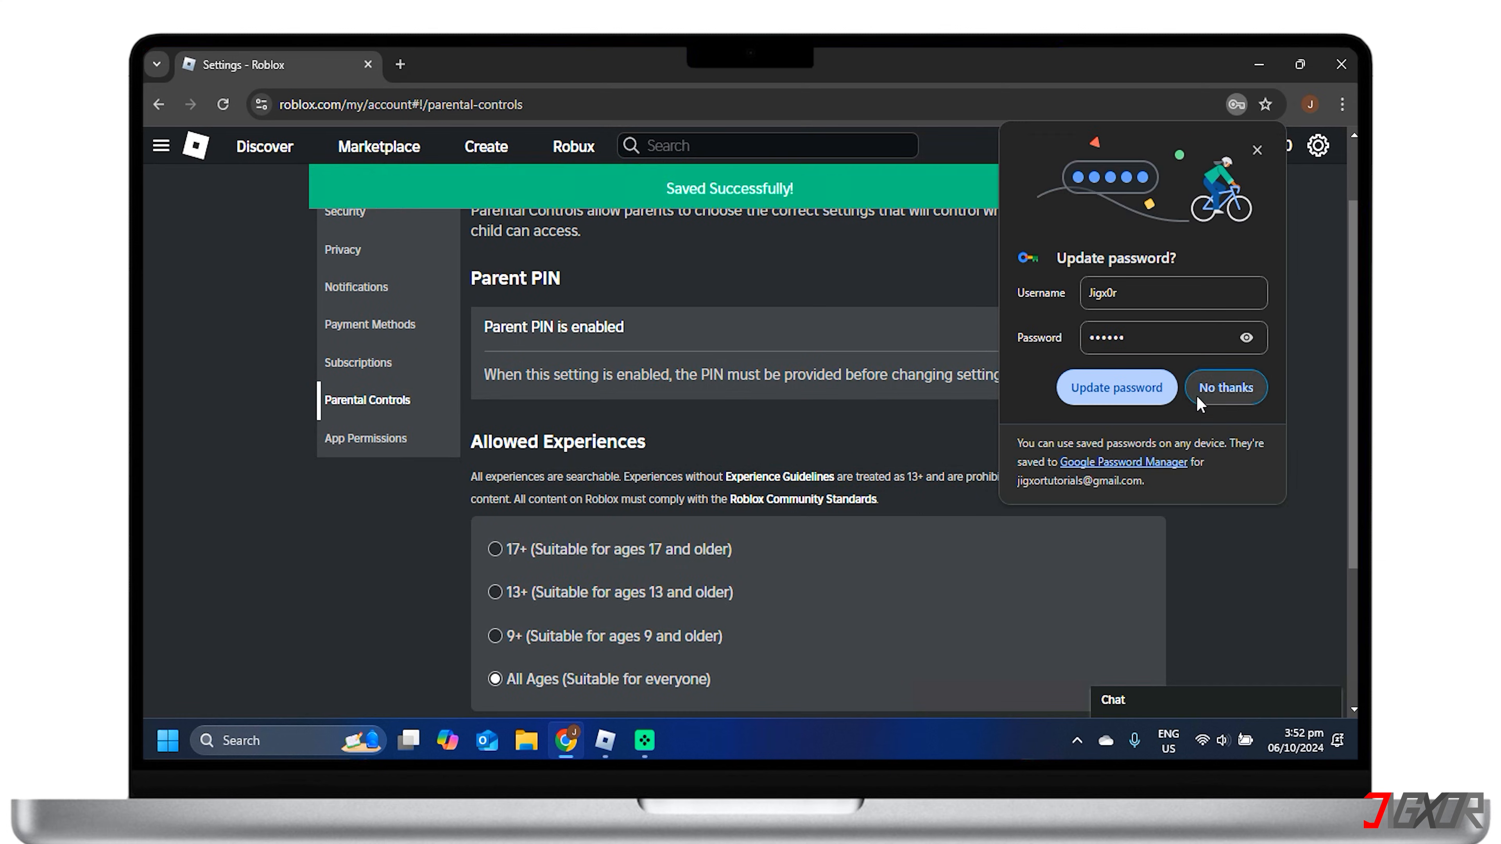
{"action": "left_click", "coordinate": [1225, 387]}
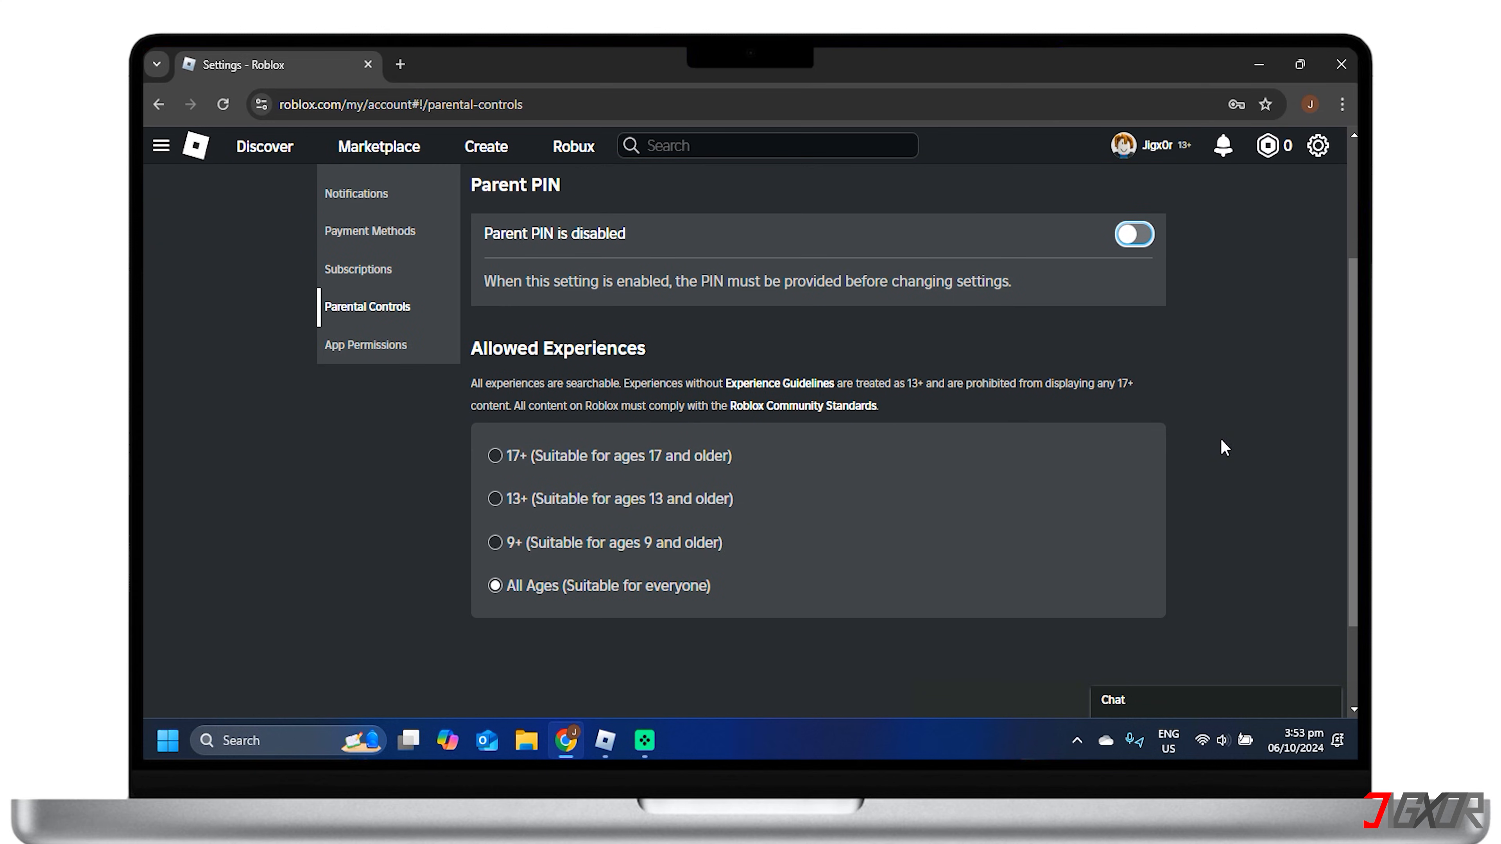
{"action": "left_click", "coordinate": [1133, 235]}
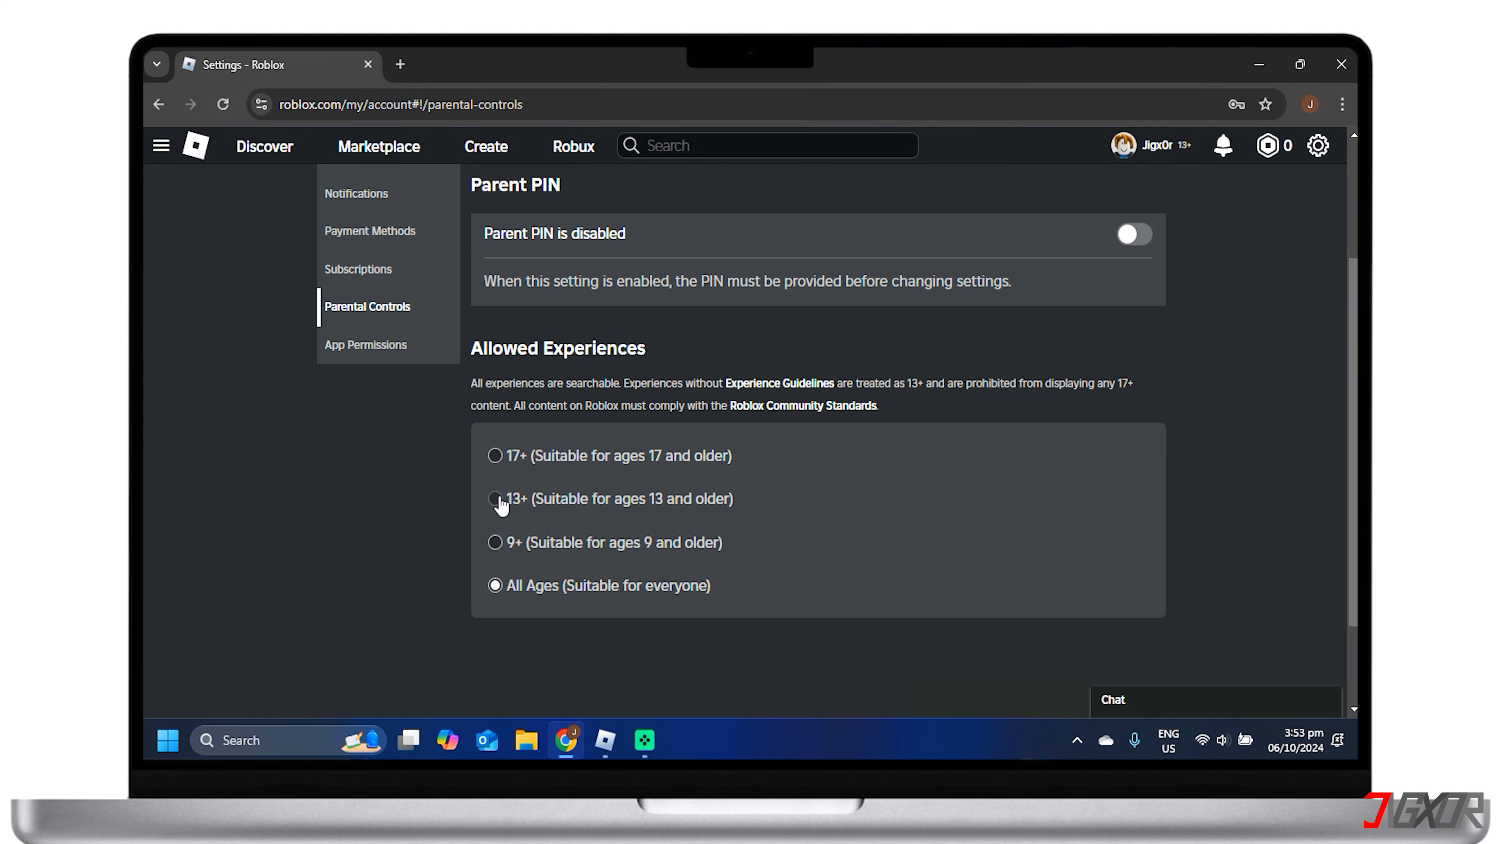
Re-enable Parent PIN with a newly created 4-digit PIN and unlock settings with it
{"action": "left_click", "coordinate": [1133, 235]}
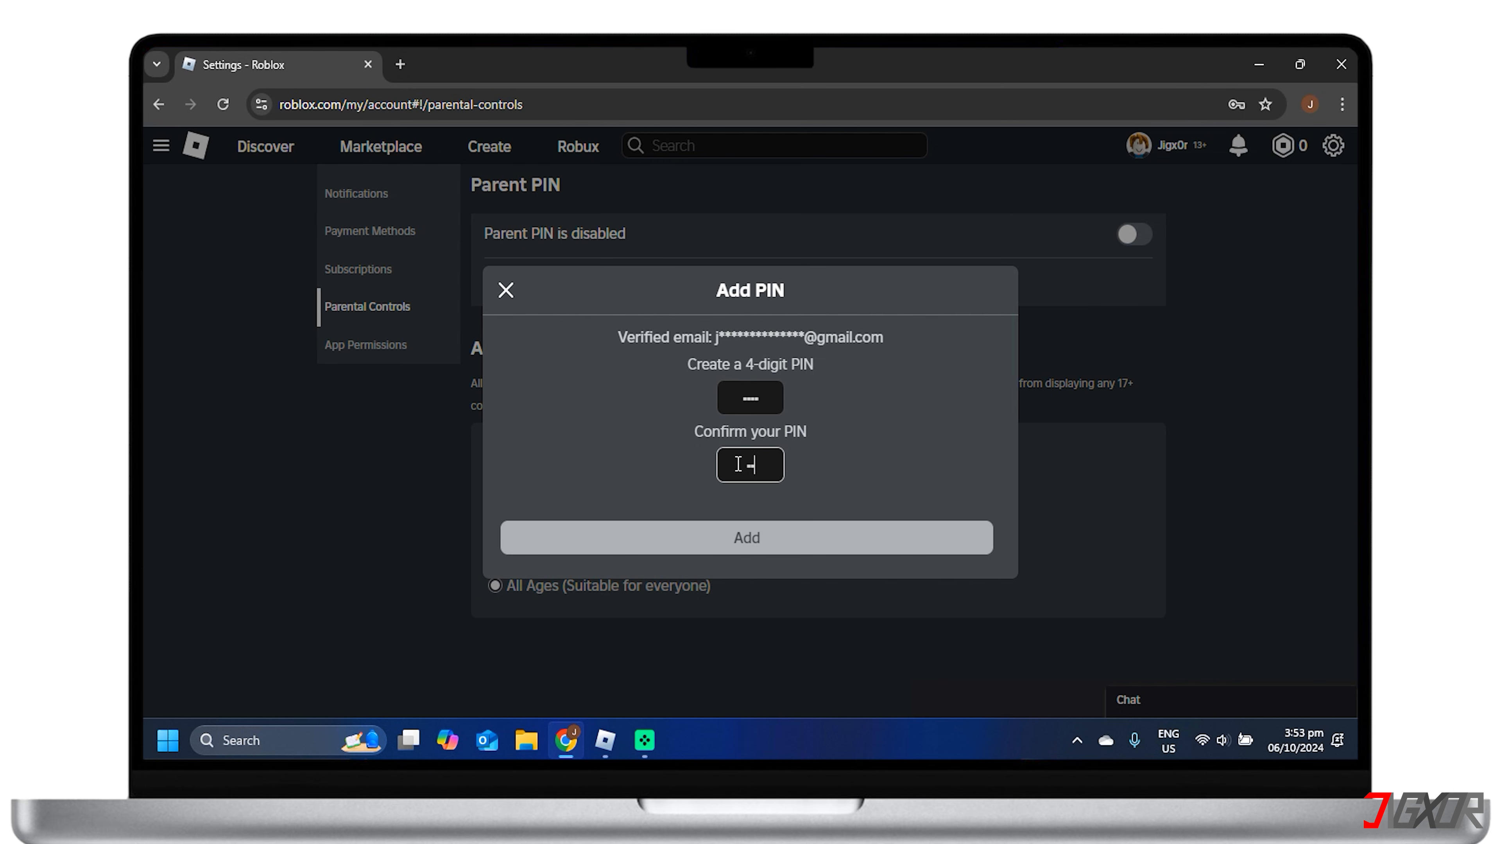
{"action": "left_click", "coordinate": [747, 537]}
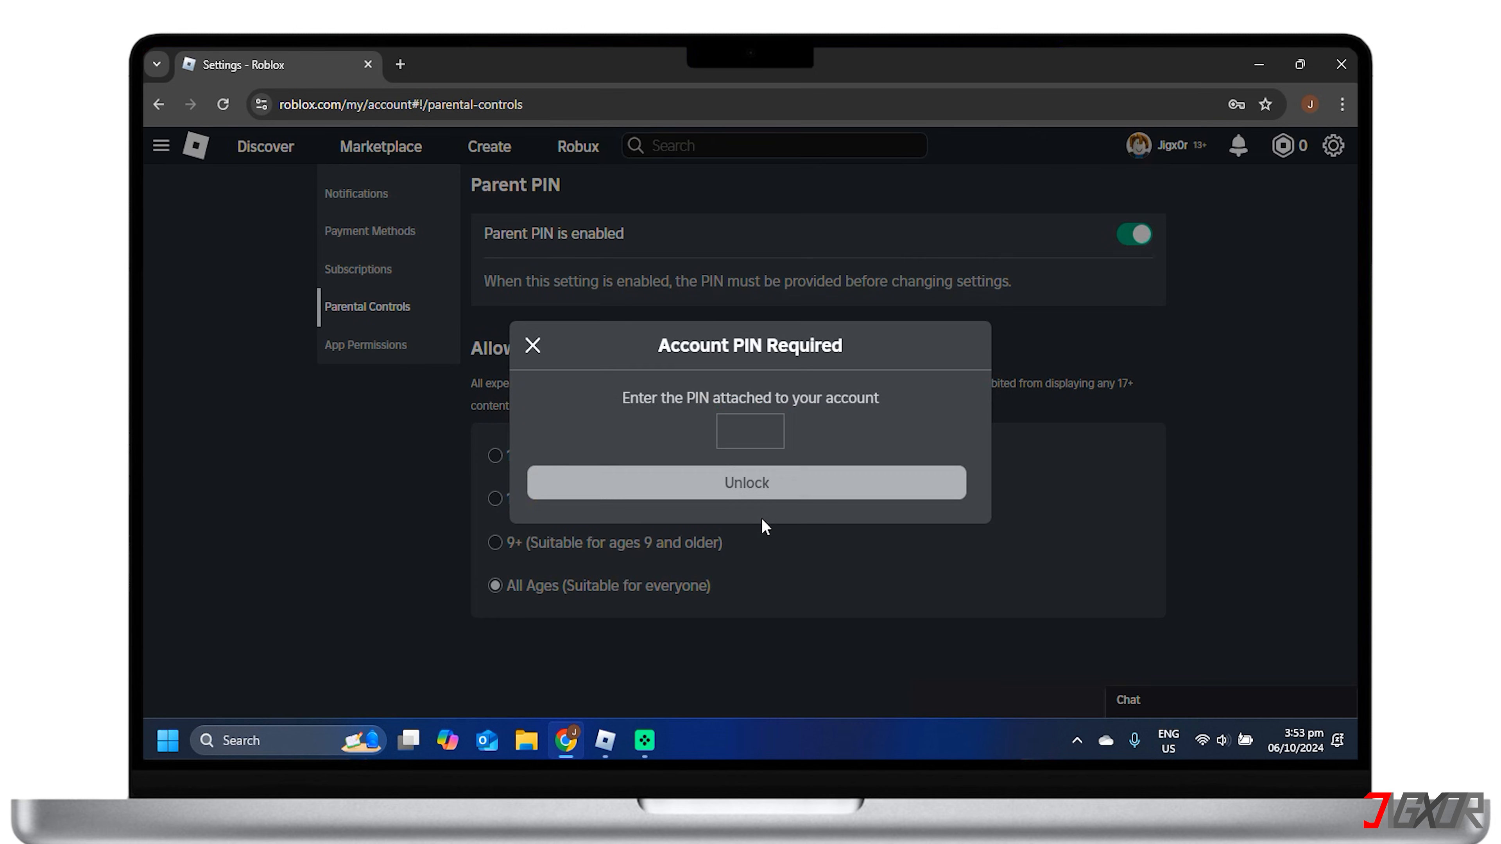
{"action": "left_click", "coordinate": [750, 431]}
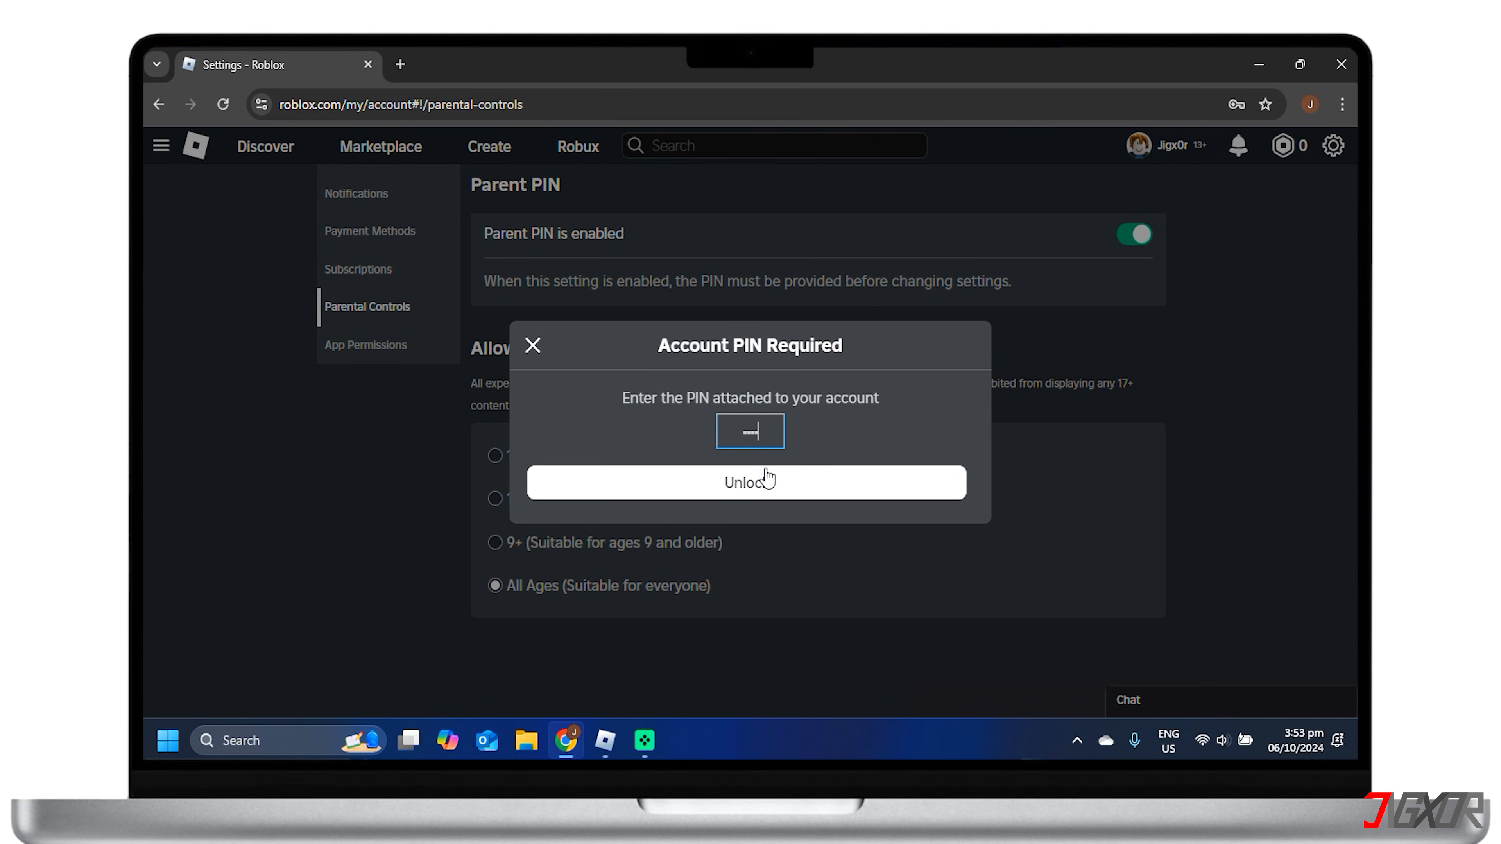
{"action": "left_click", "coordinate": [750, 481]}
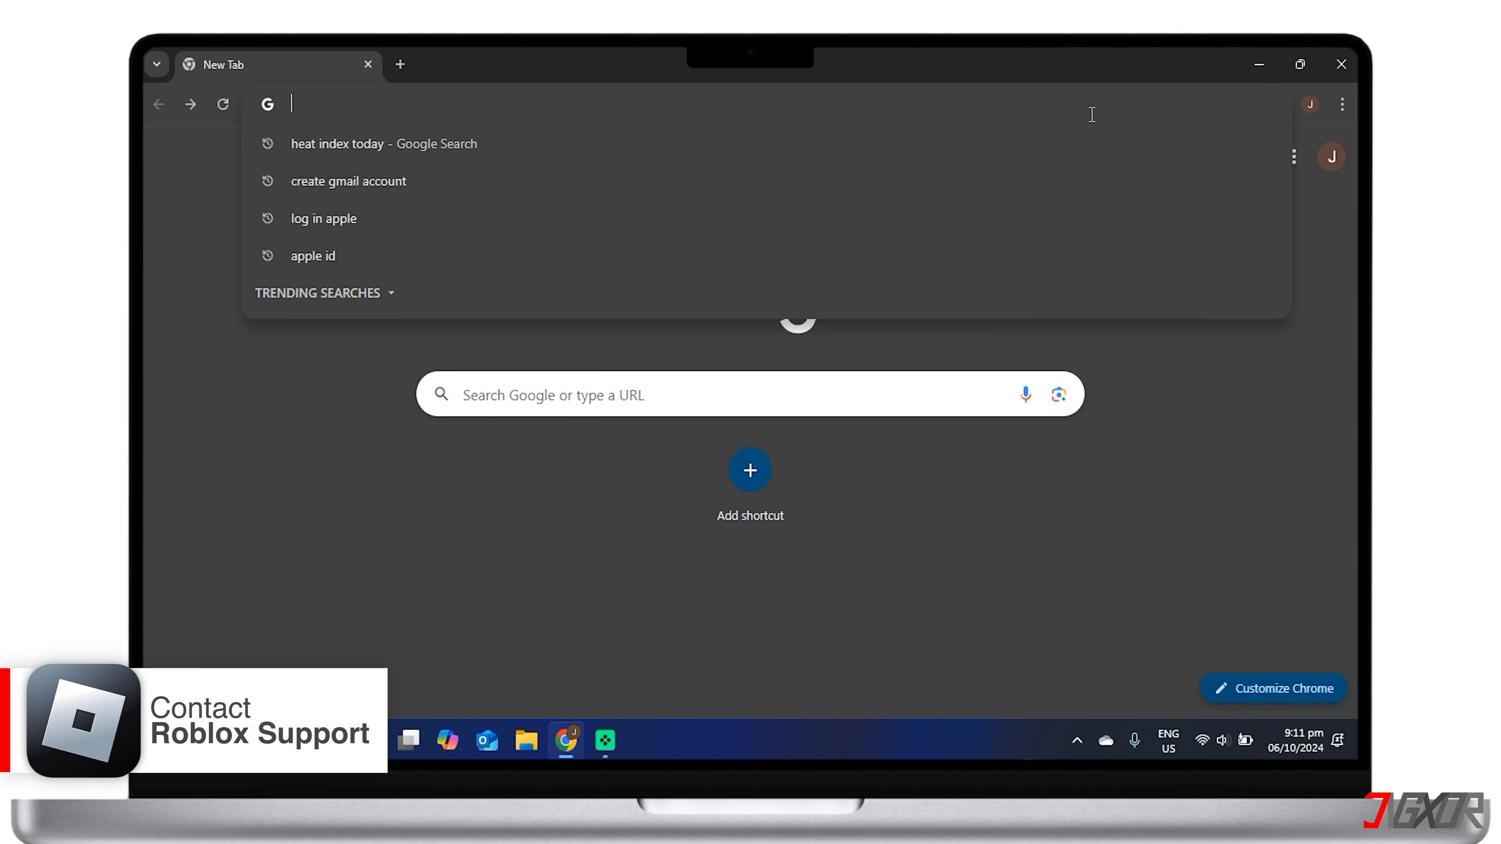
Navigate to en.help.roblox.com/hc/en-us to reach the Roblox Support help centre
{"action": "type", "text": "en.help.roblox.com/hc/en-us"}
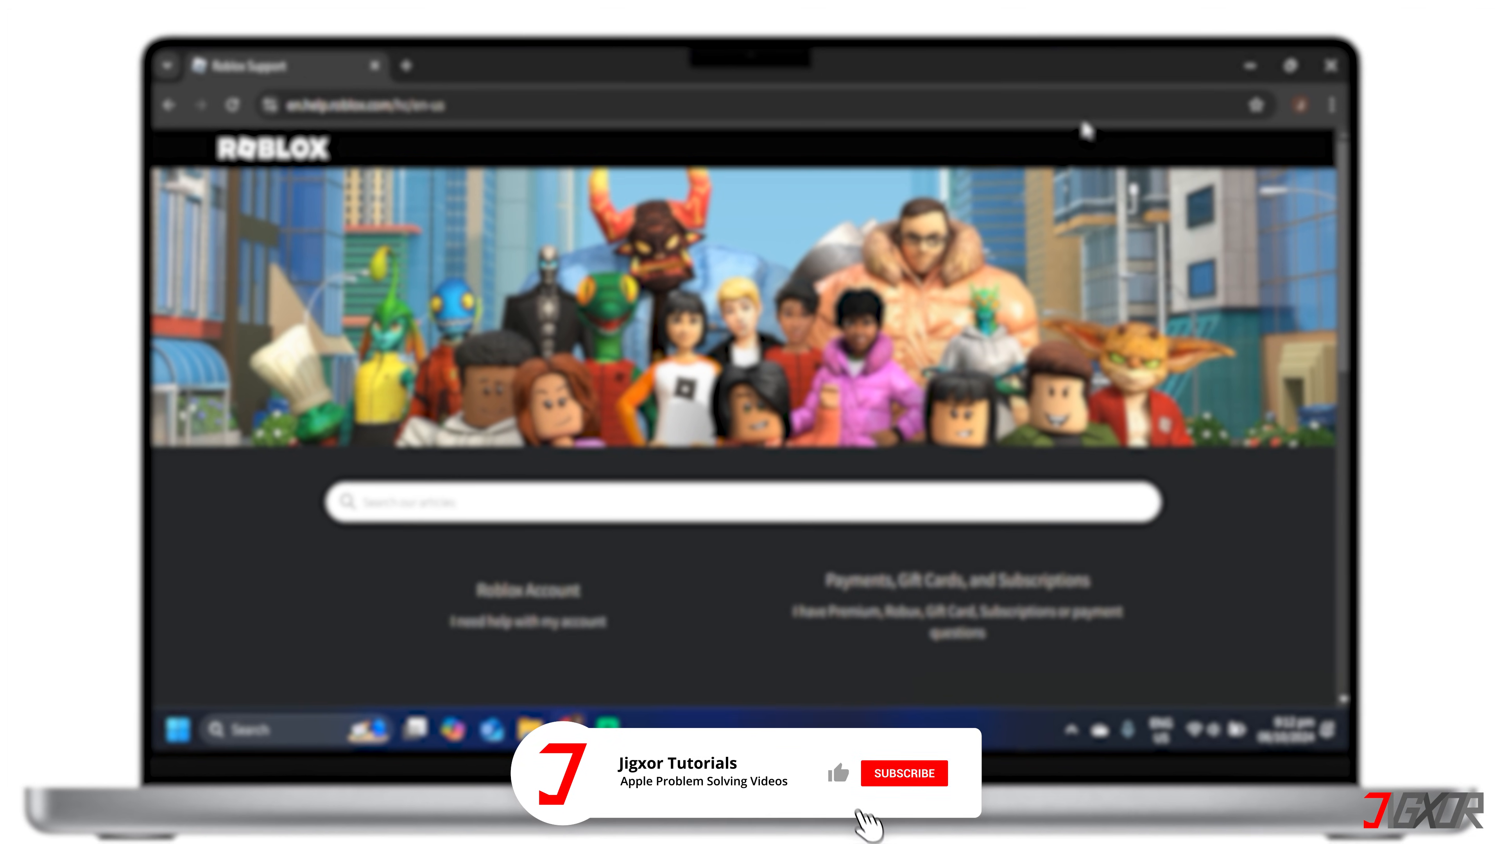
{"action": "left_click", "coordinate": [903, 773]}
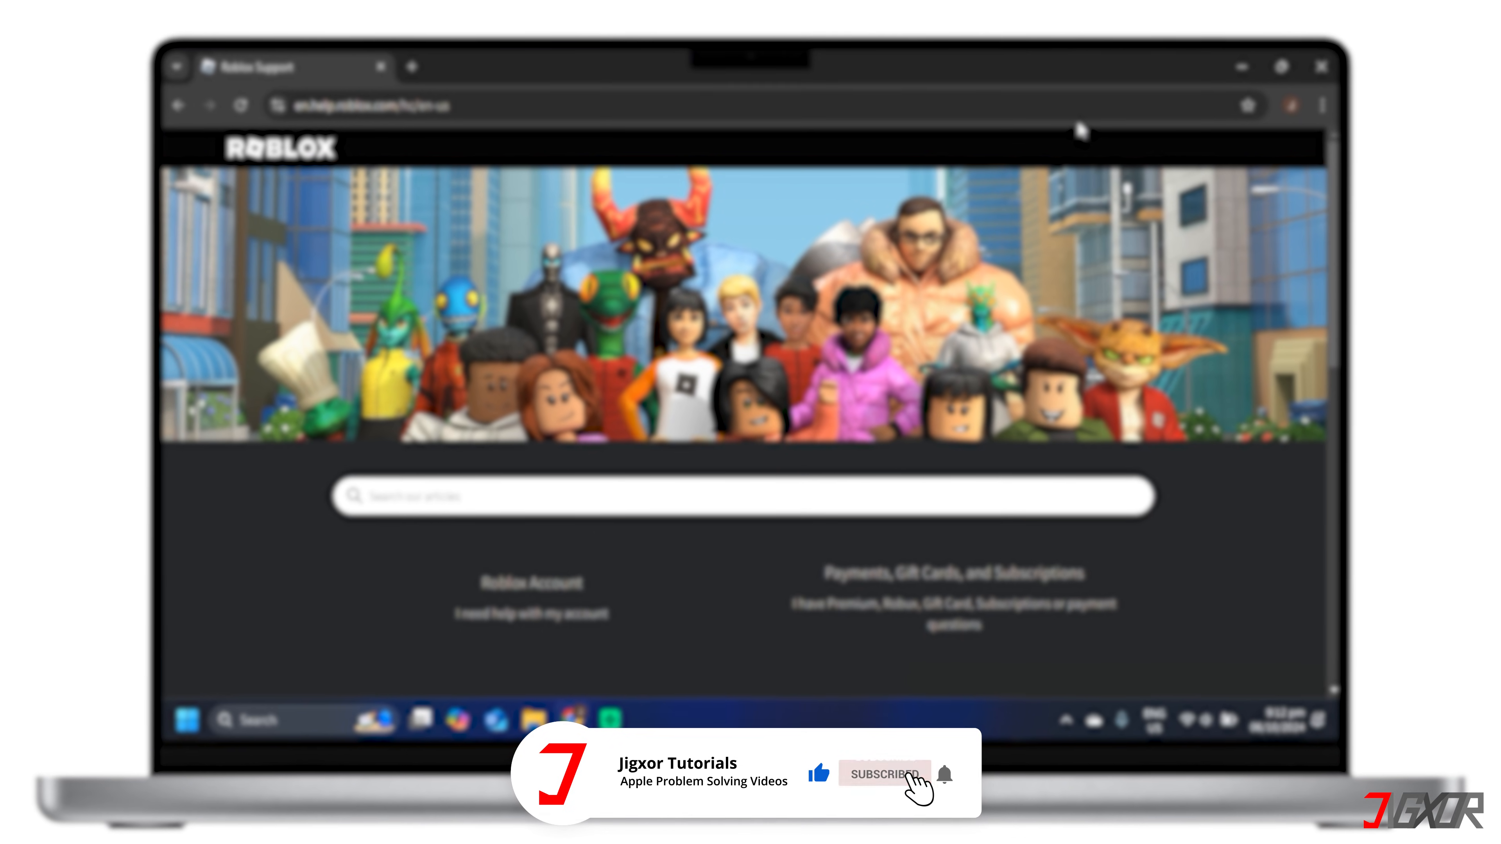